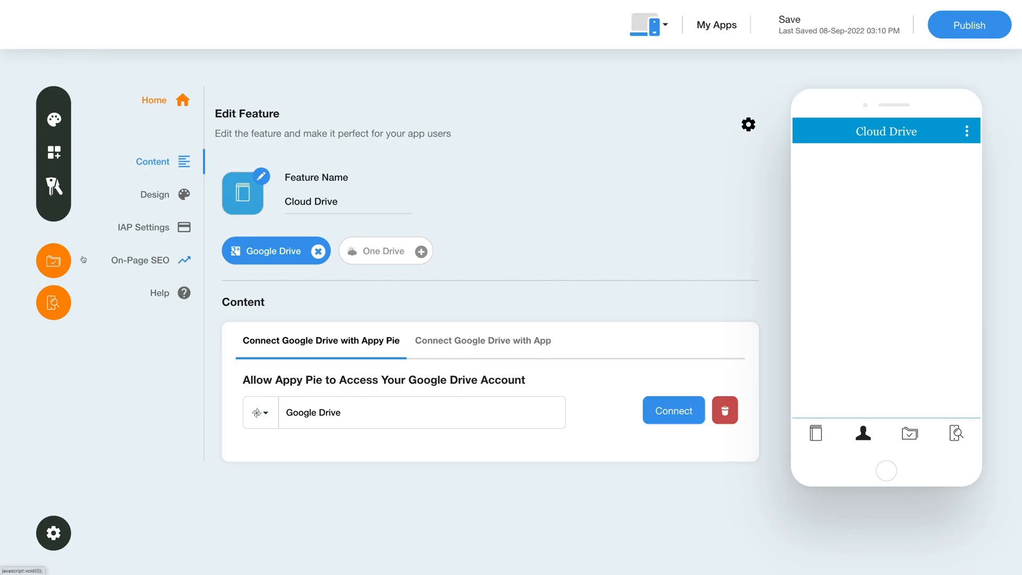
- Search the Add Features catalogue for 'social network'
click(53, 153)
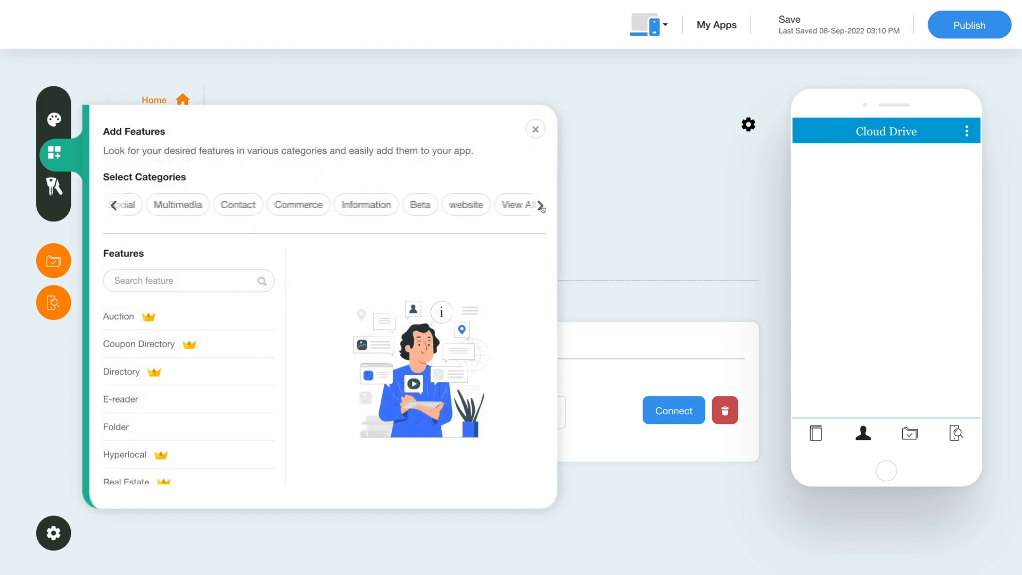
click(490, 204)
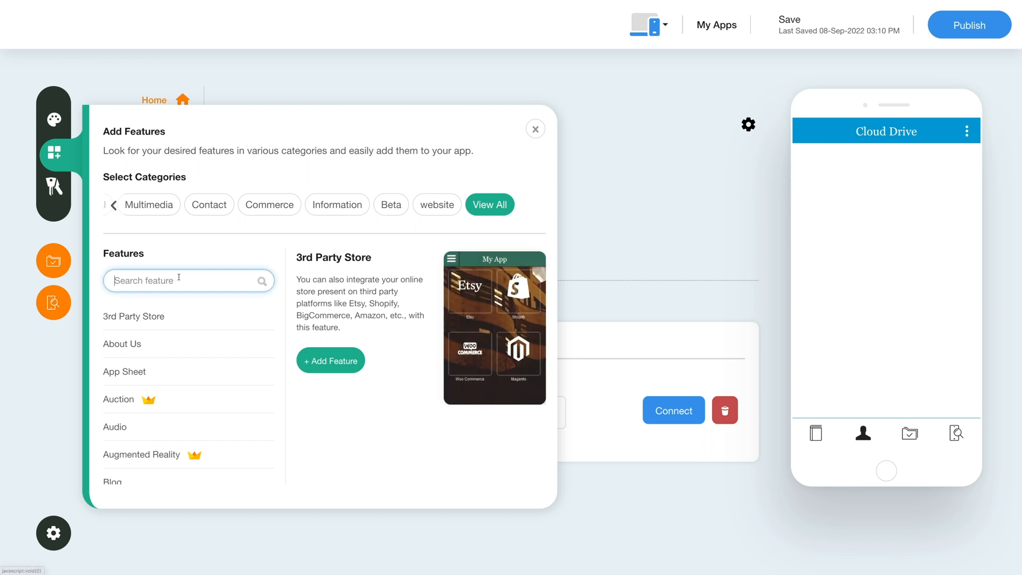
text(social network)
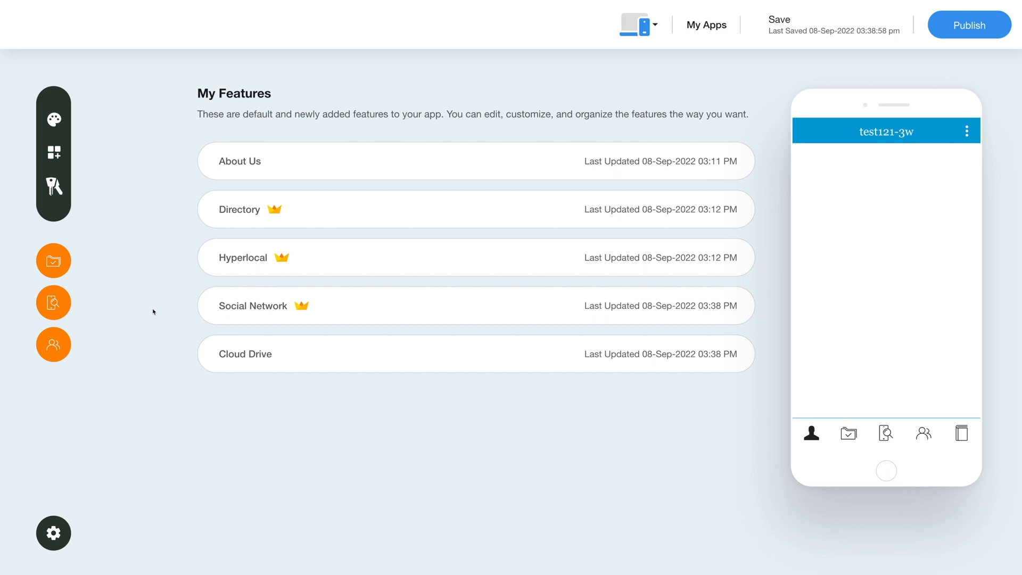
mouse_move(658, 305)
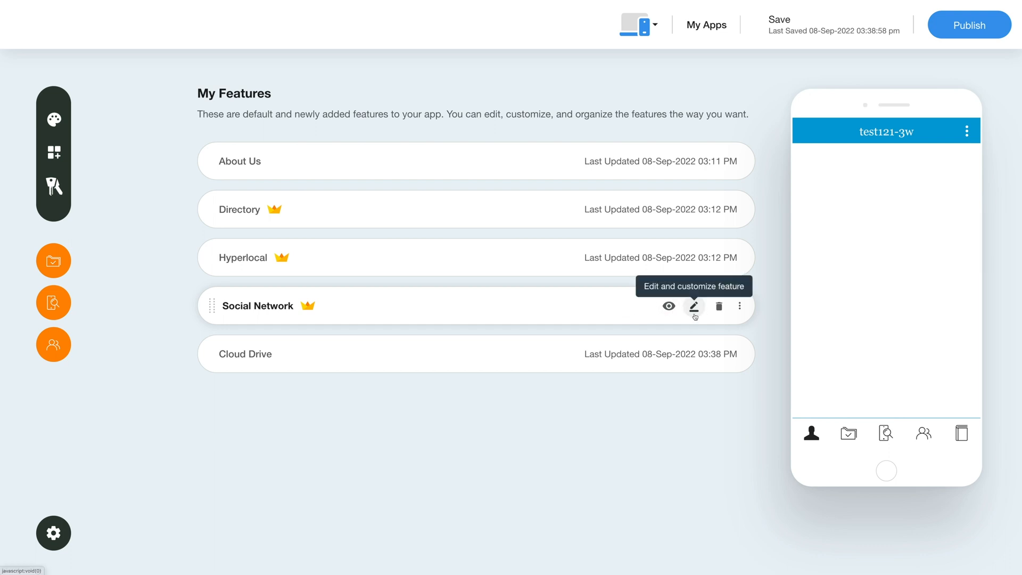
mouse_move(719, 306)
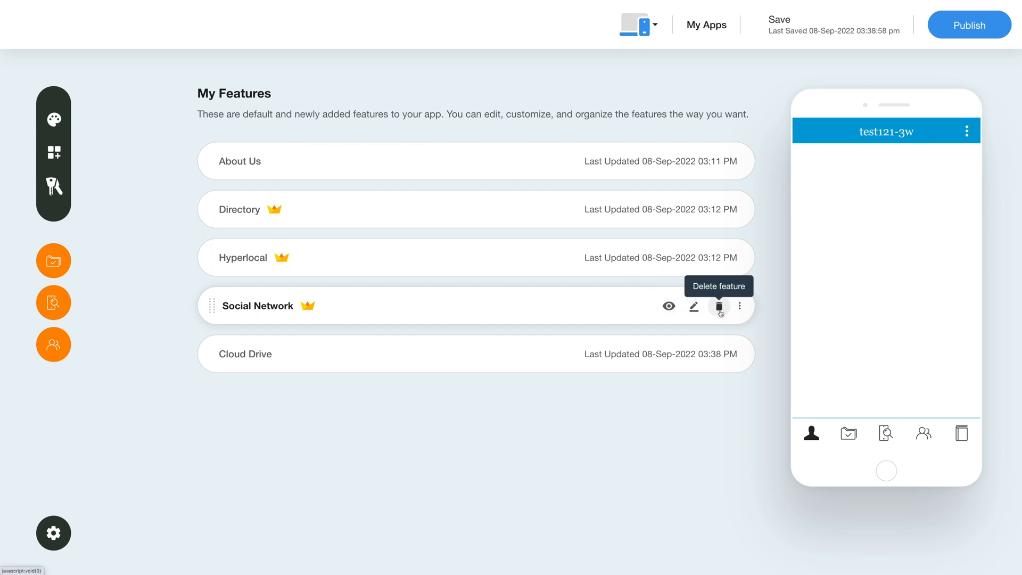
mouse_move(738, 325)
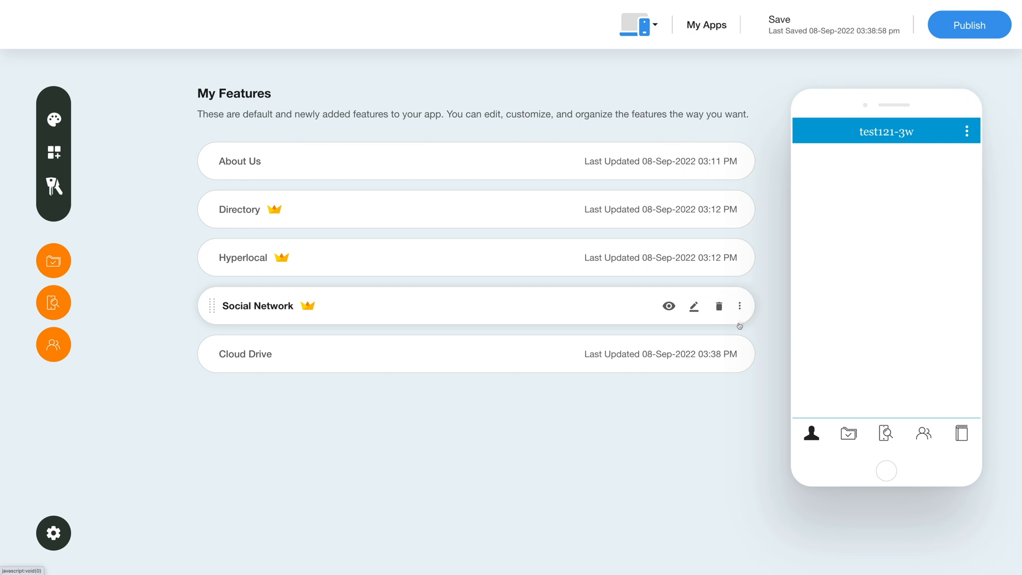
- Show the Move Up/Move Down reordering options for the Social Network row
click(740, 305)
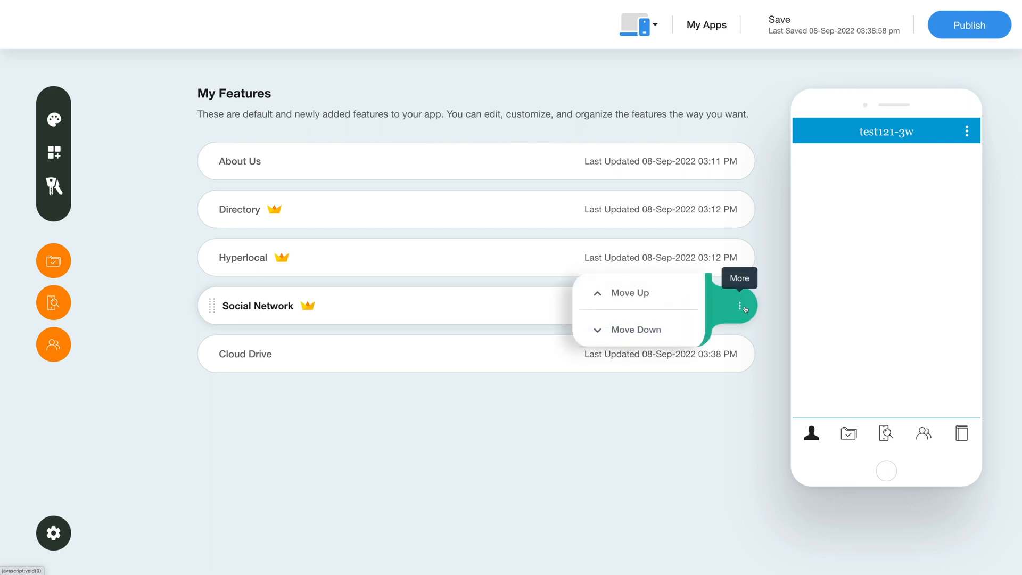
mouse_move(629, 326)
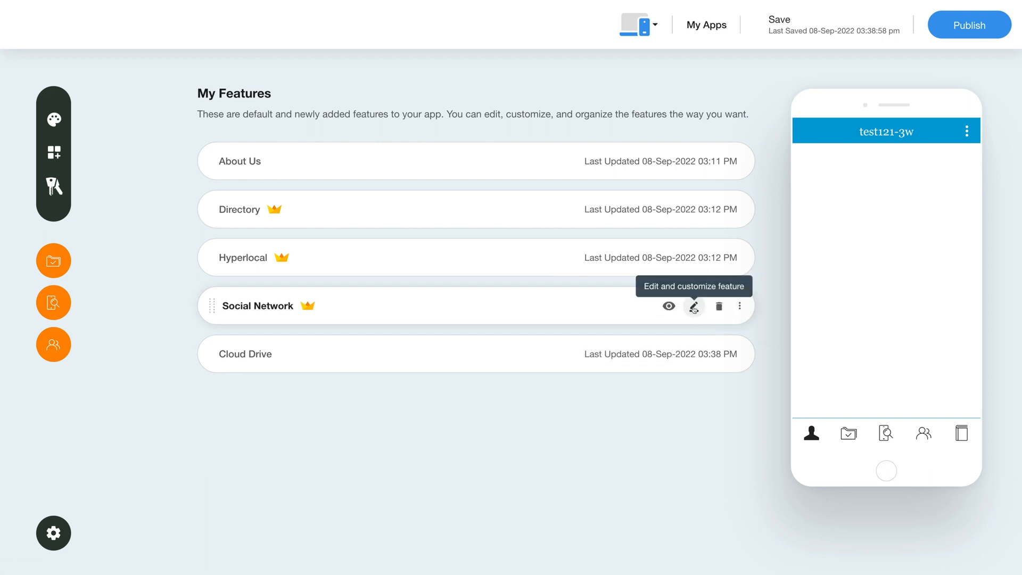
- Edit the Social Network feature and bring up its icon picker
click(693, 307)
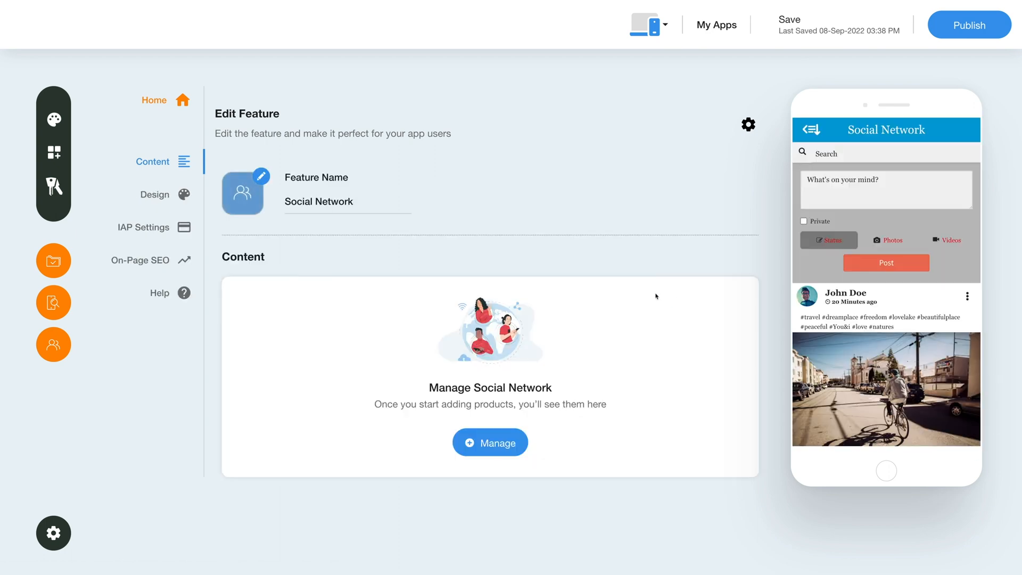
mouse_move(451, 229)
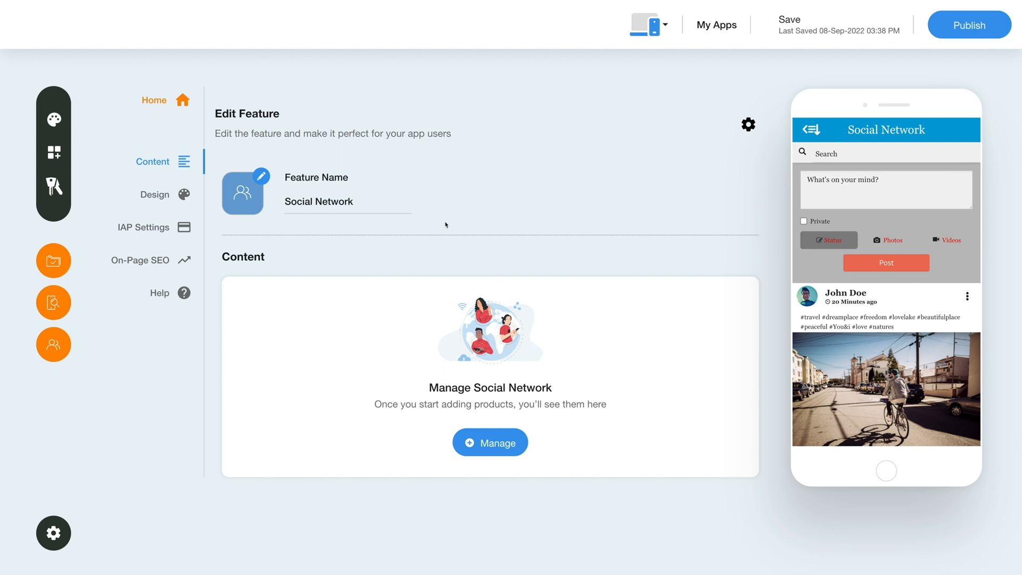
click(347, 201)
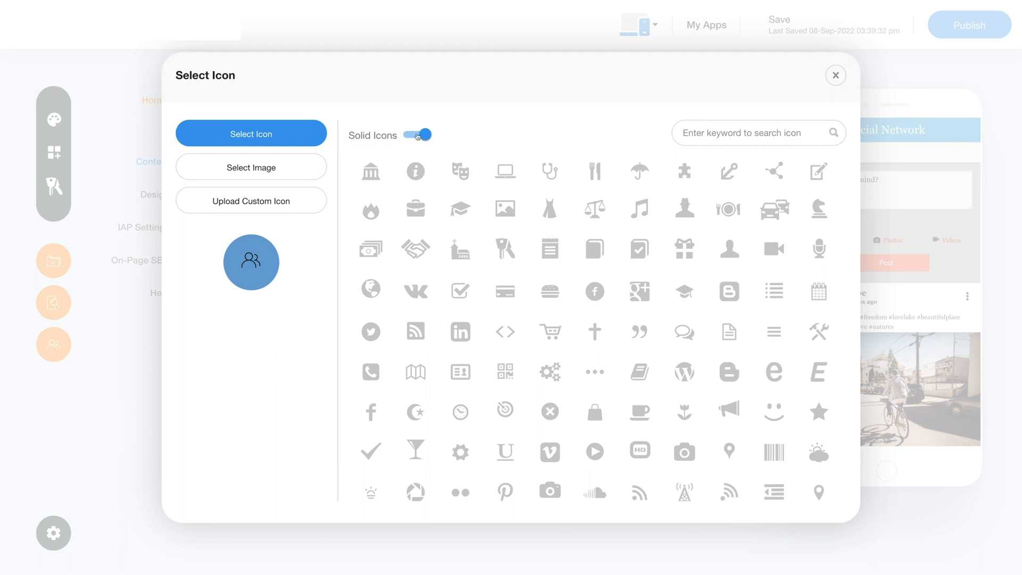
click(422, 135)
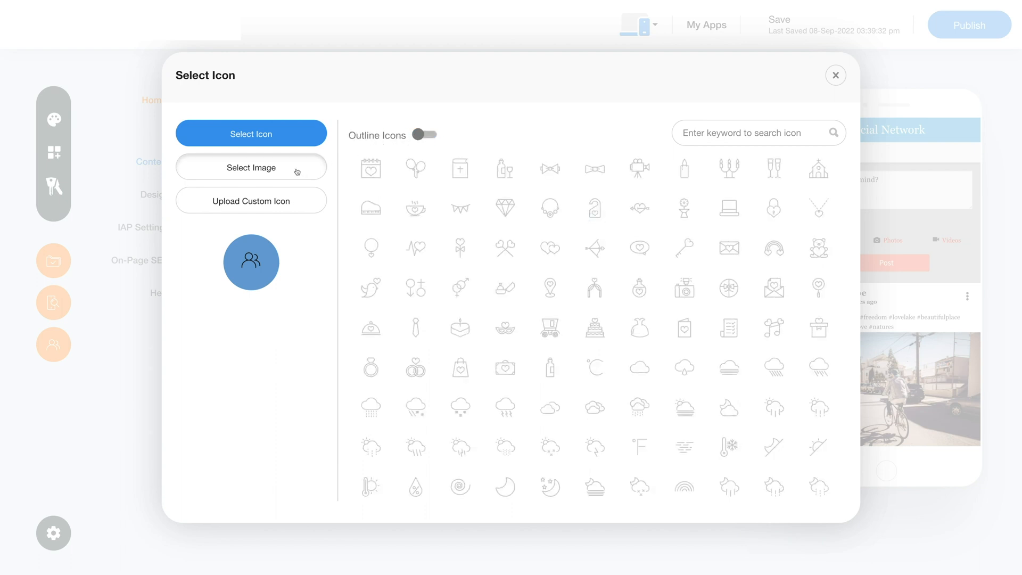
click(250, 168)
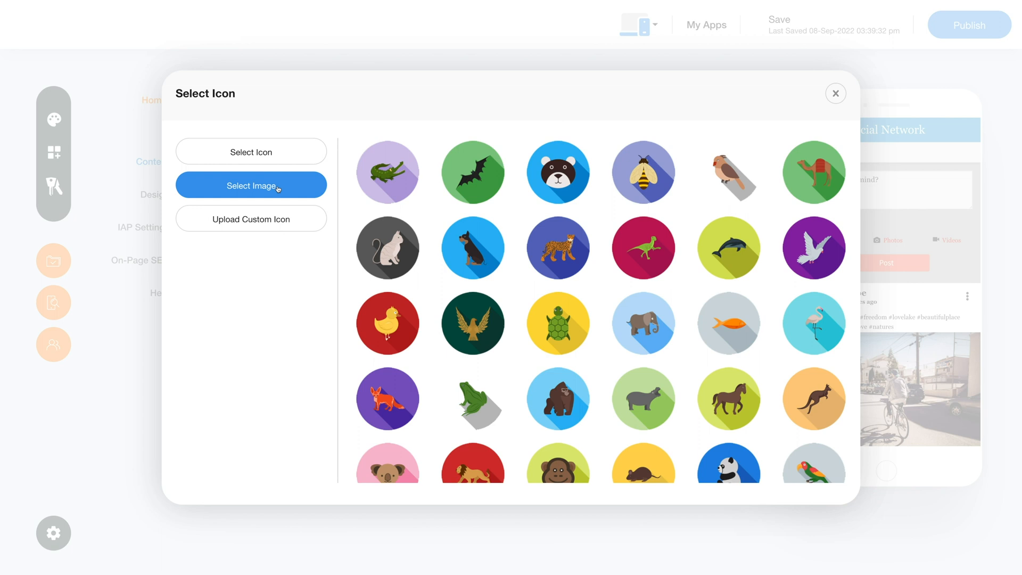
click(250, 218)
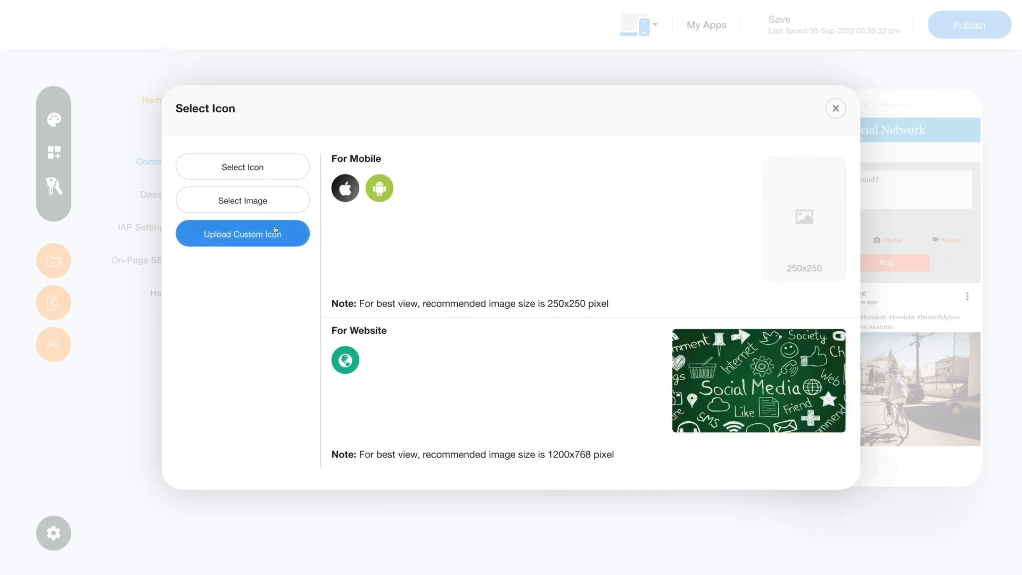
mouse_move(402, 324)
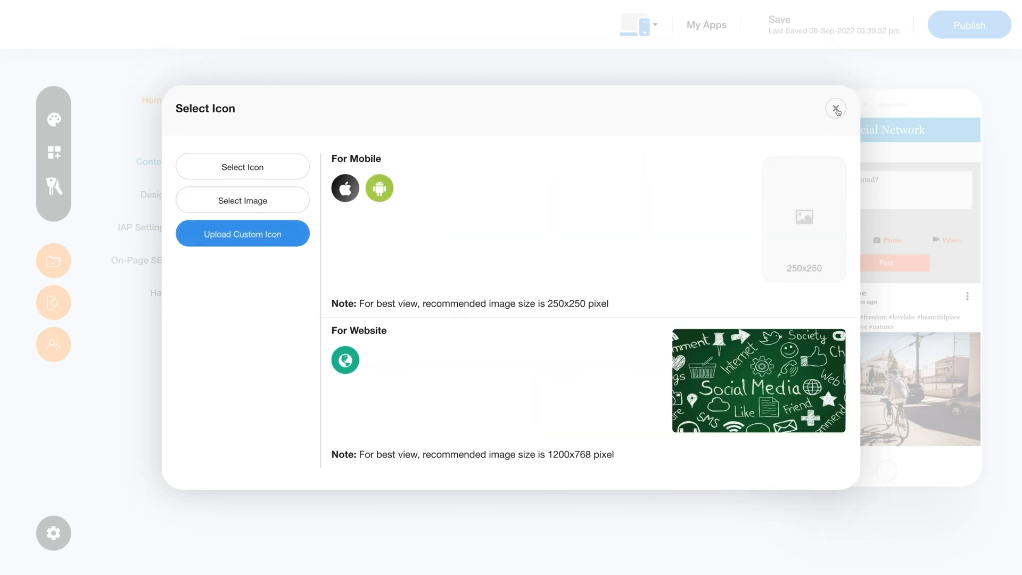
click(836, 109)
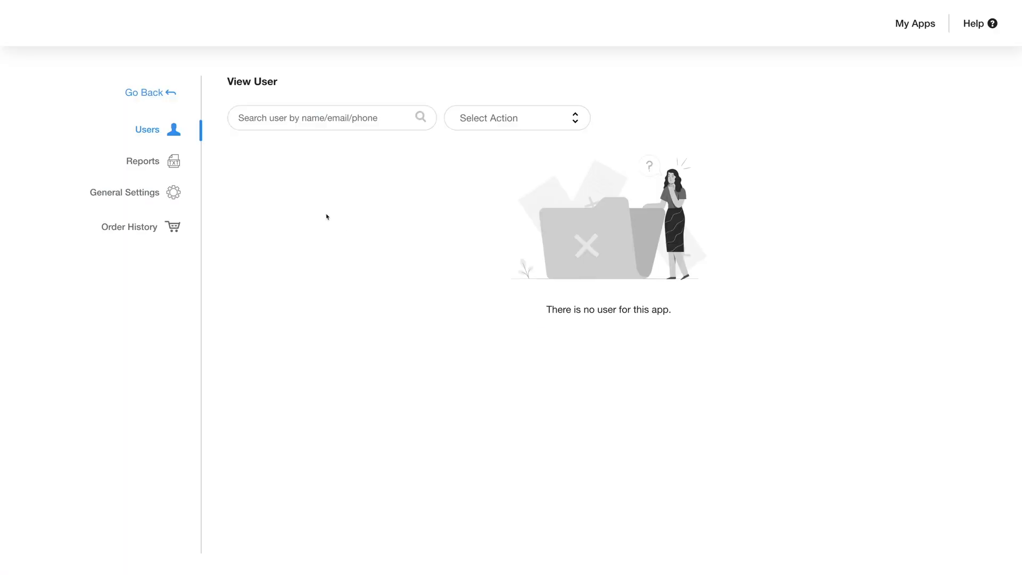
mouse_move(155, 137)
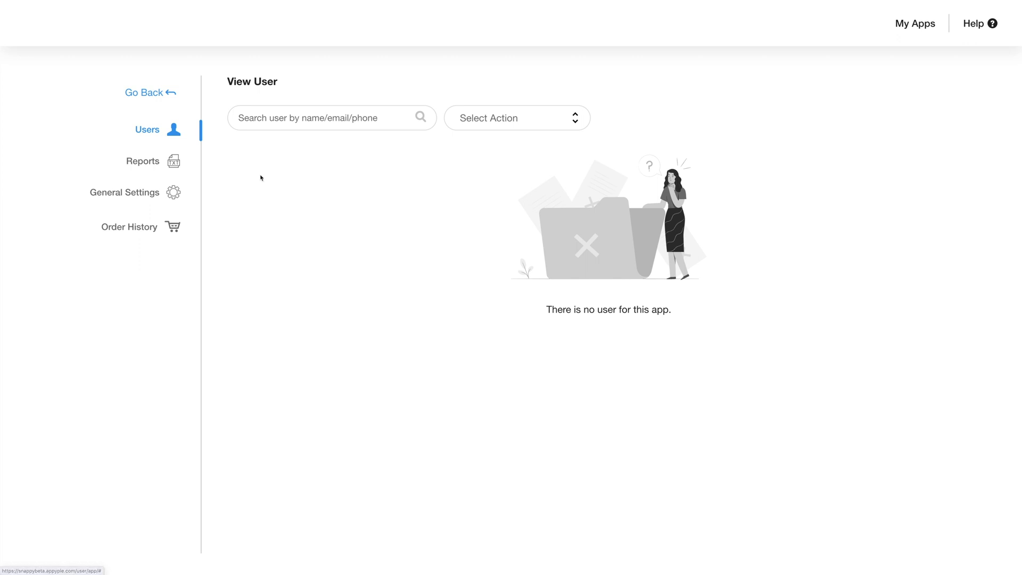
mouse_move(288, 128)
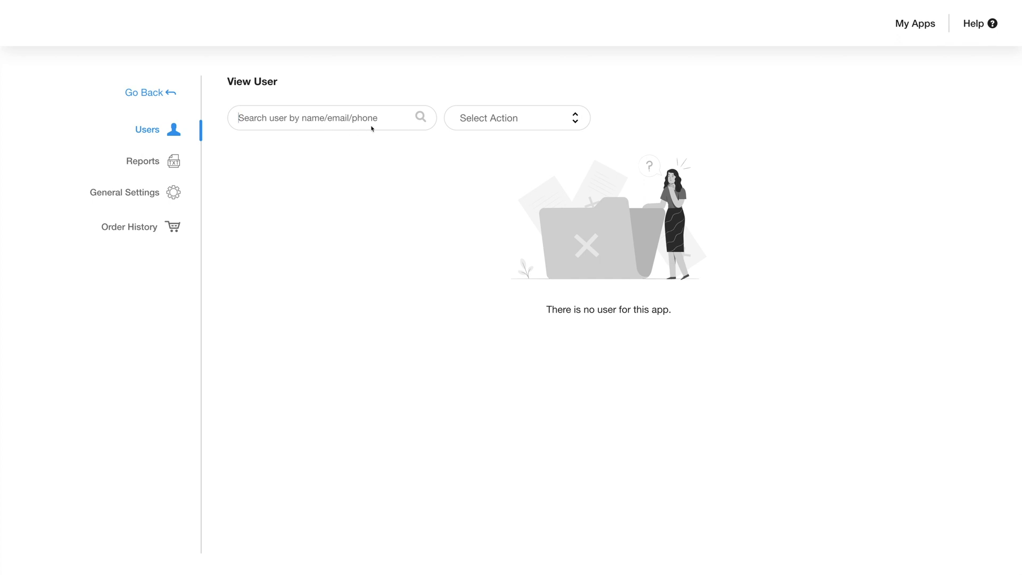
- Check the admin panel's user search, then expand the Reports section
click(517, 118)
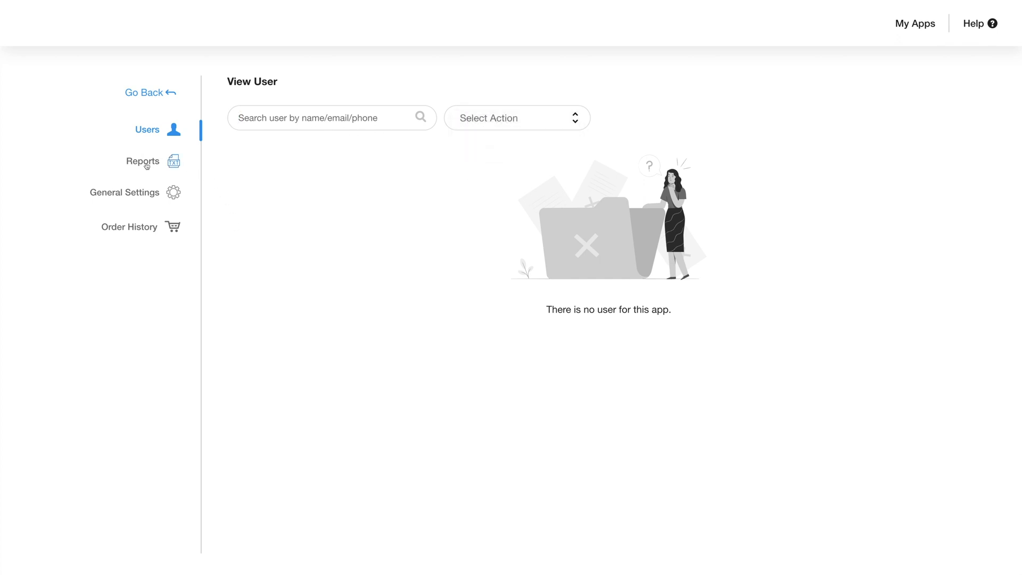
click(142, 161)
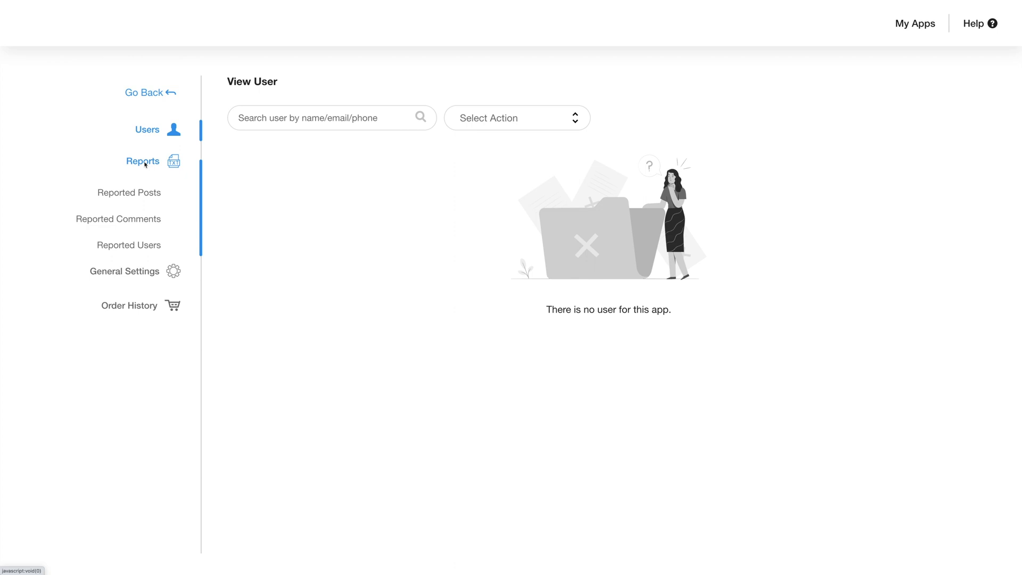
mouse_move(156, 193)
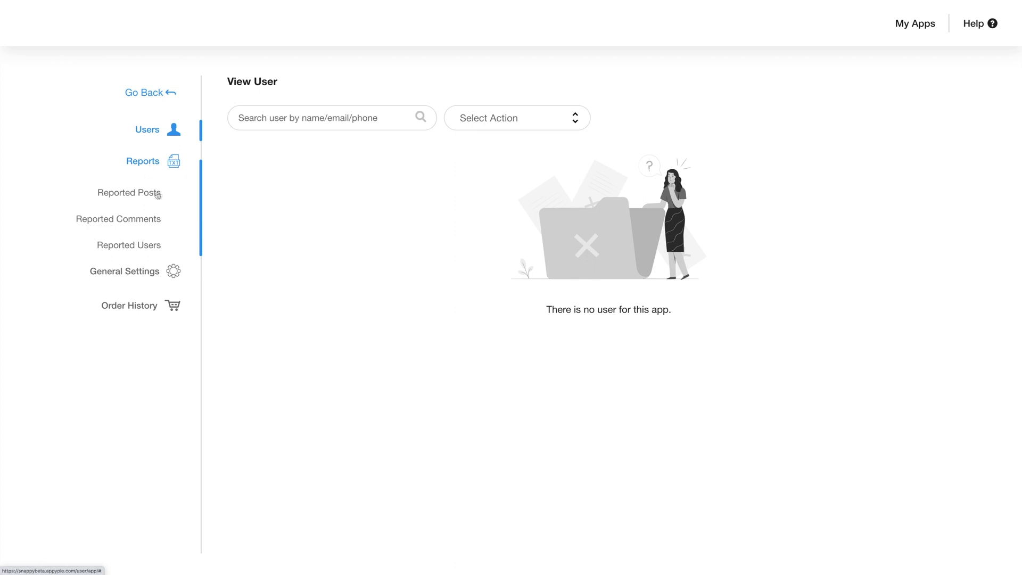
mouse_move(120, 246)
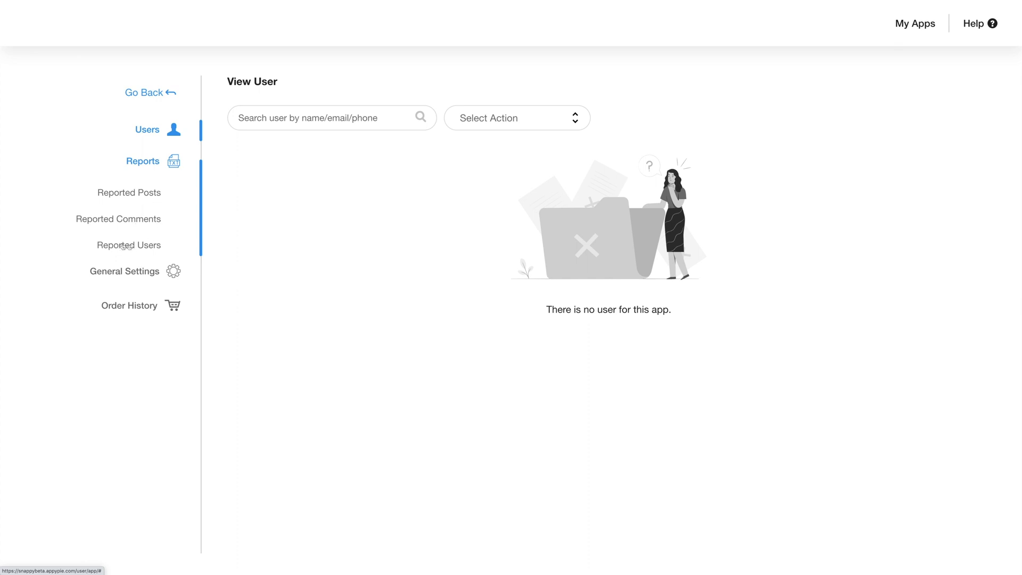
- View Reported Posts, Reported Comments and Reported Users, all empty
click(127, 193)
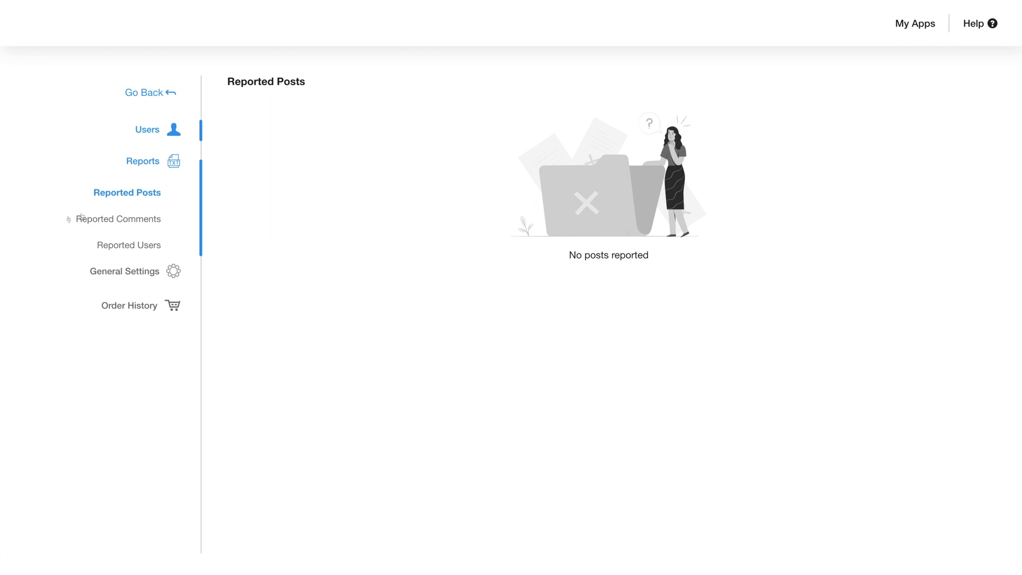
click(119, 218)
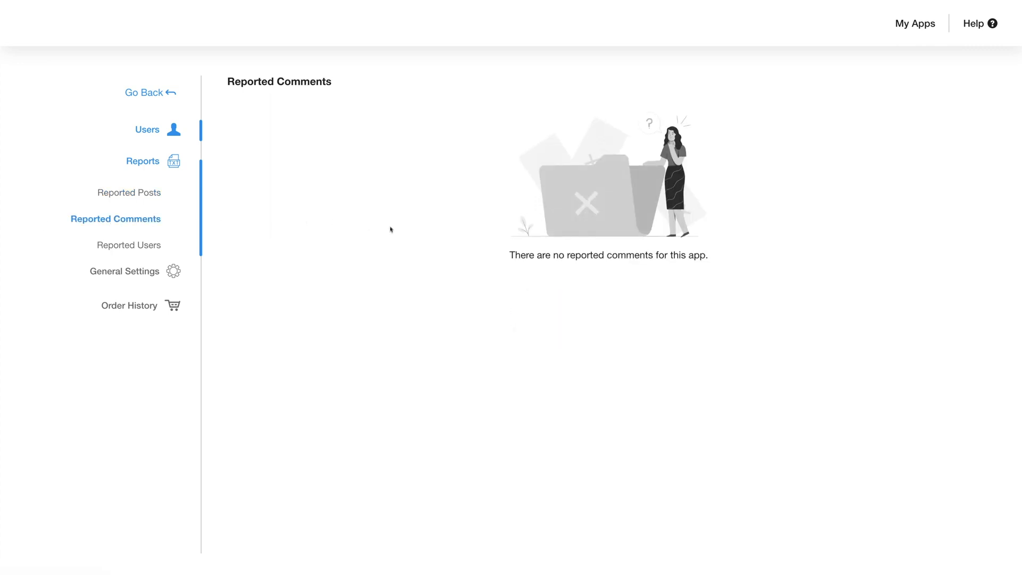
mouse_move(381, 236)
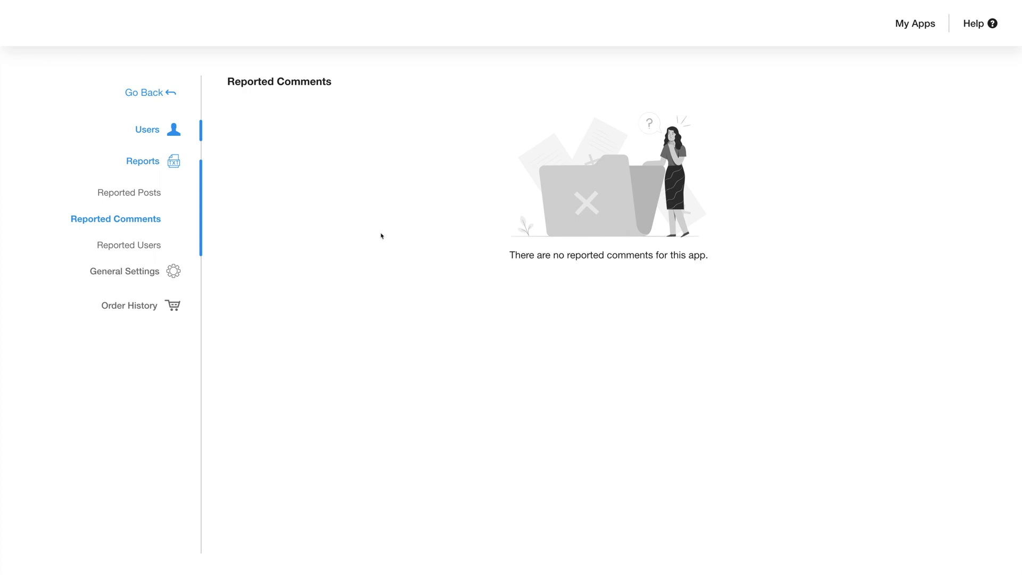
click(129, 245)
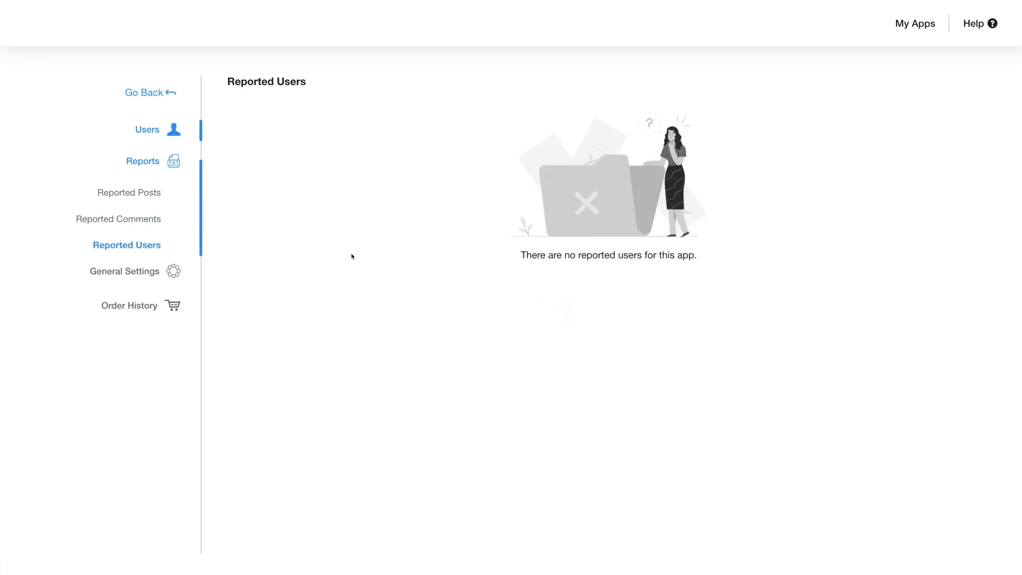
mouse_move(412, 260)
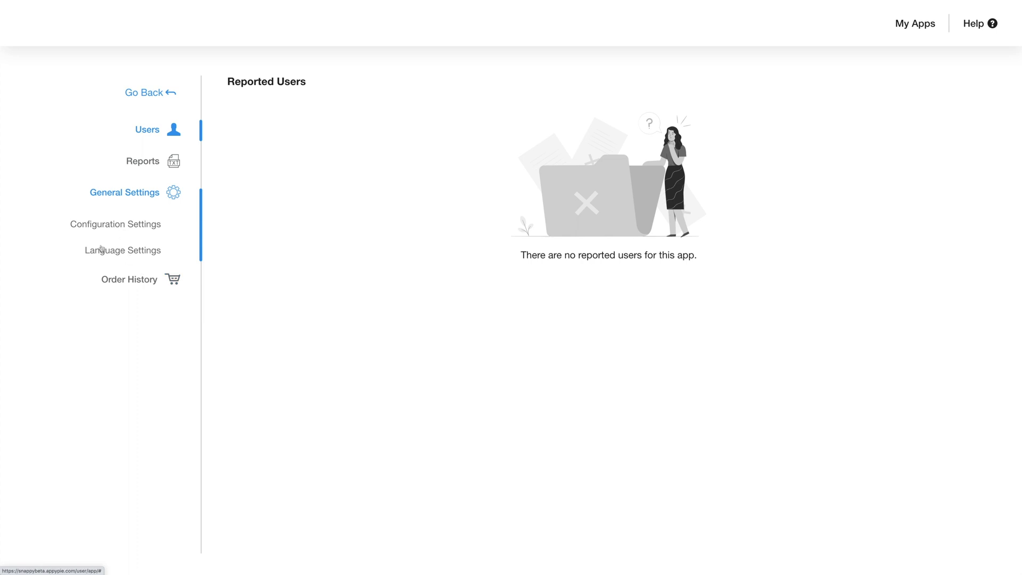
- In Configuration Settings, enable Share Post and the profile-screen message button
click(115, 223)
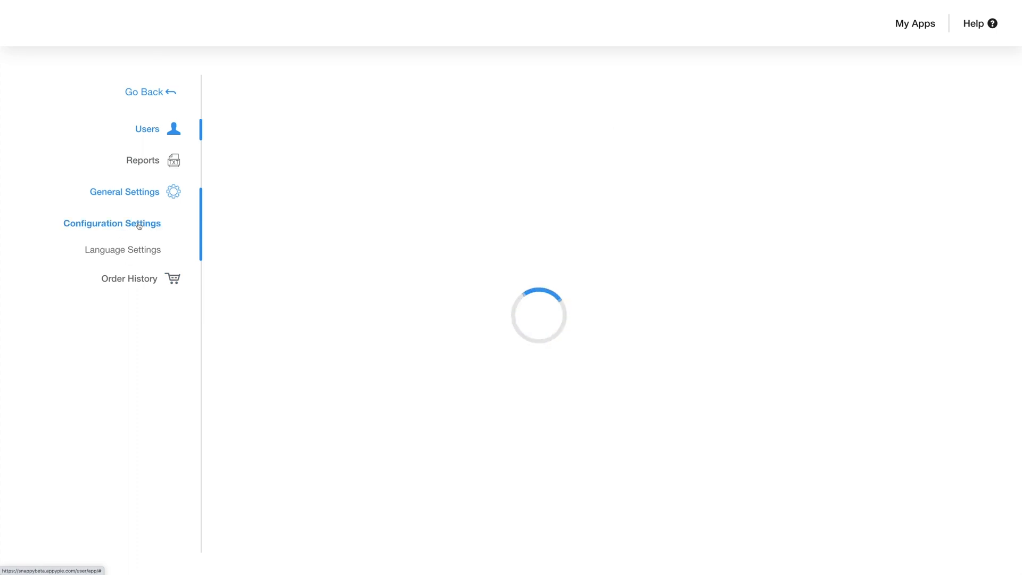
click(112, 222)
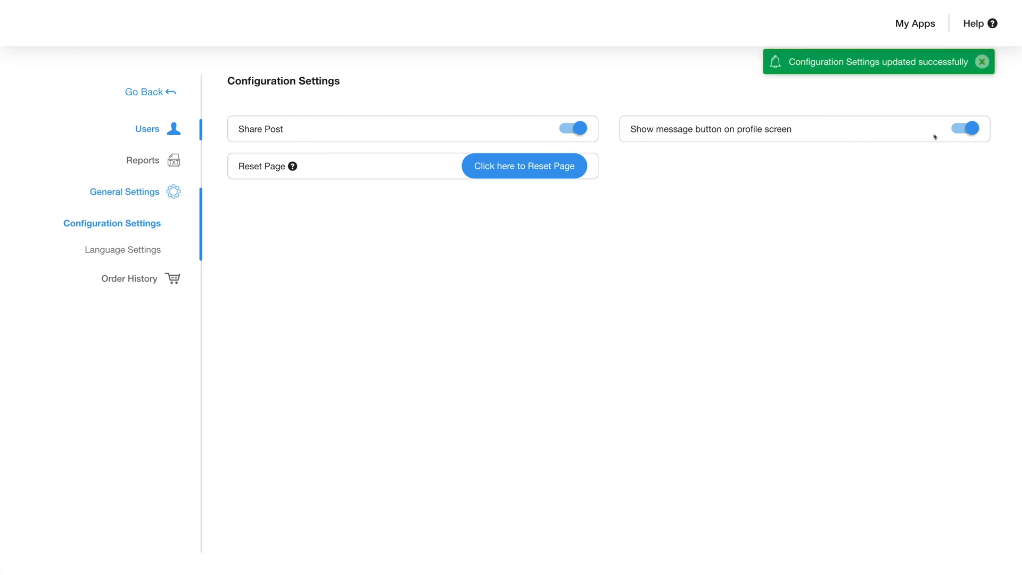
click(966, 129)
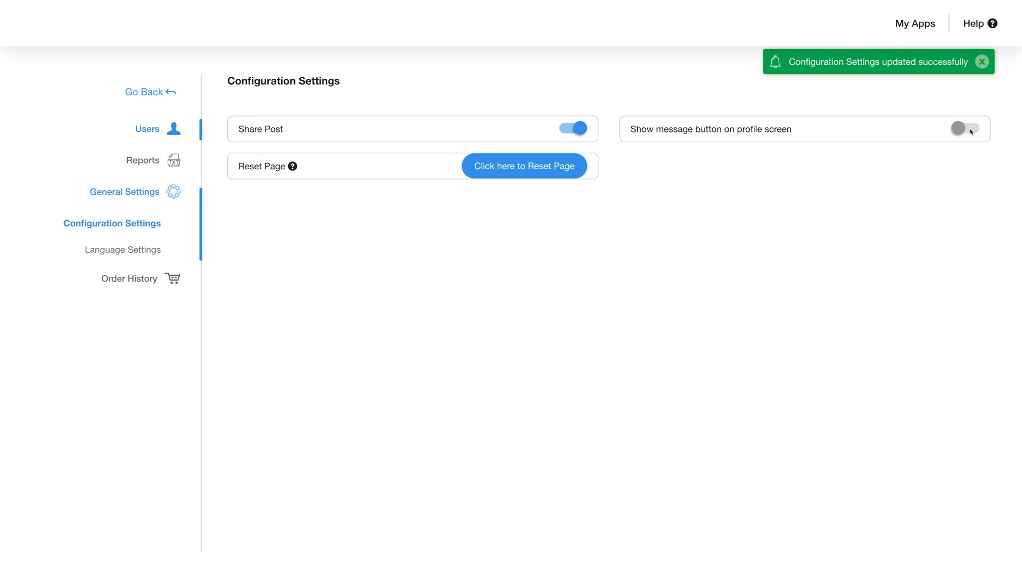
click(966, 129)
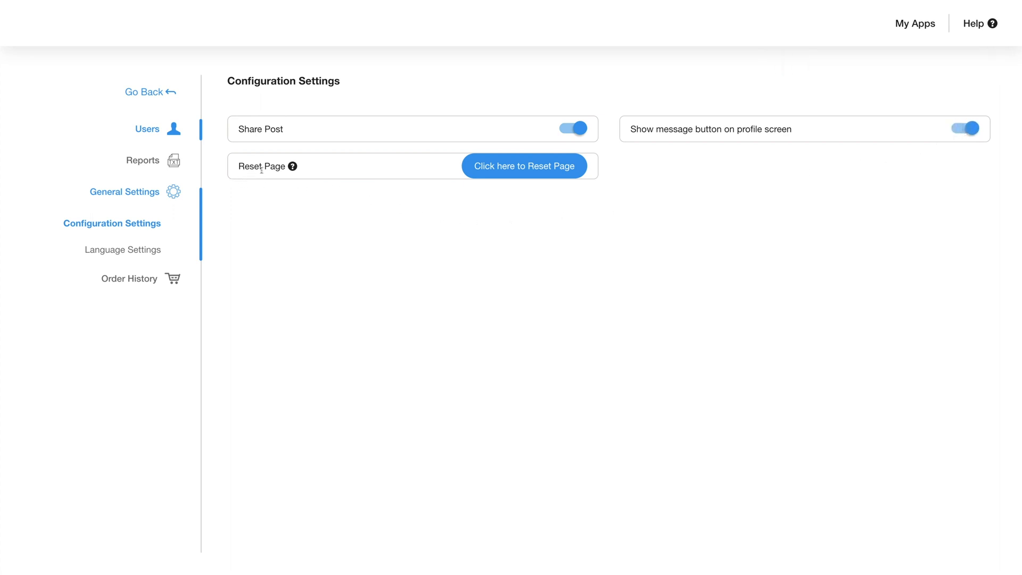
mouse_move(292, 166)
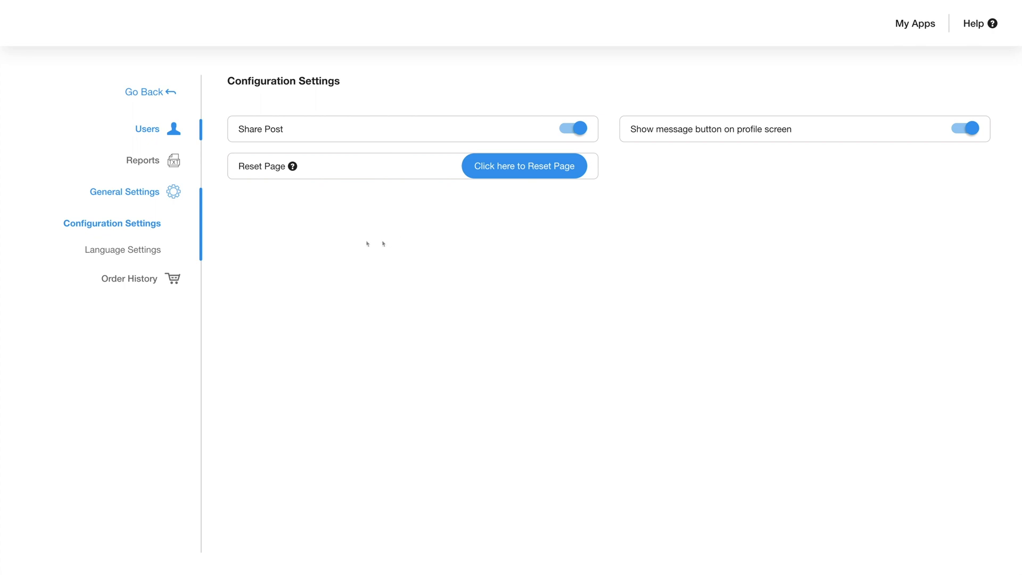
- Review the Language Settings labels, then view the empty Order History
click(121, 249)
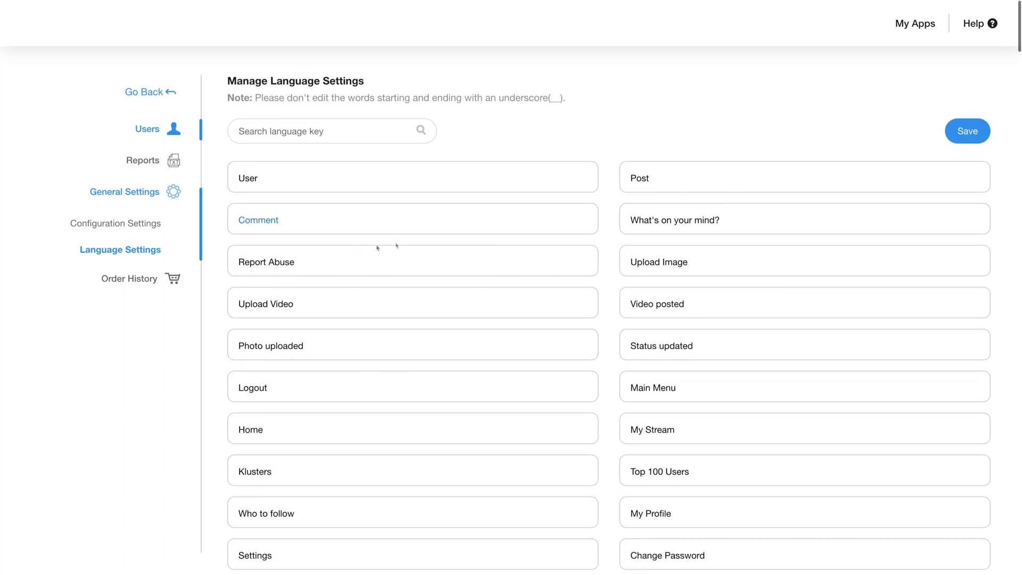
mouse_move(680, 143)
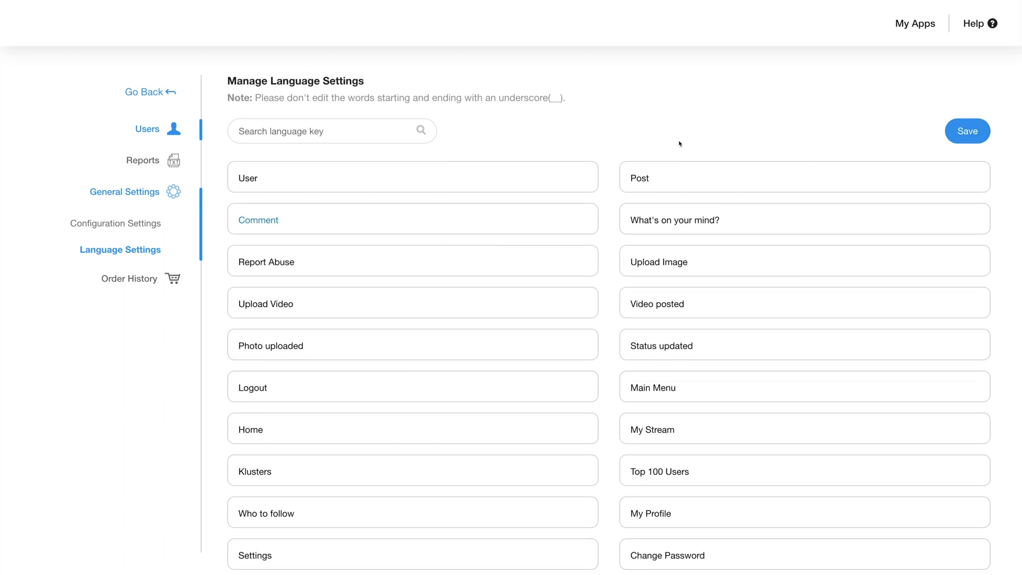
click(128, 278)
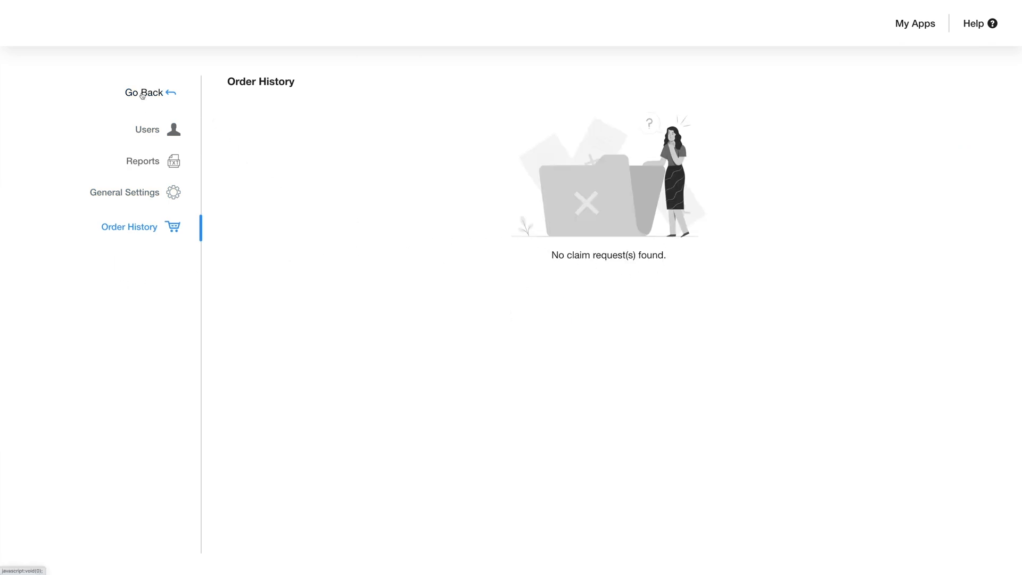
- Back in the Design settings, view the Upload Custom Images background option and close it unchanged
click(144, 93)
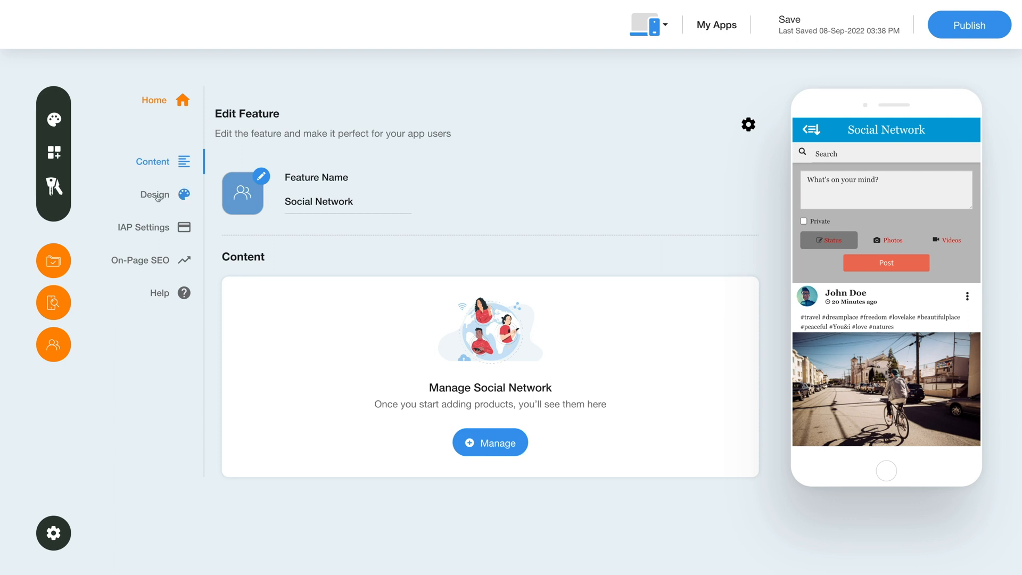
click(154, 194)
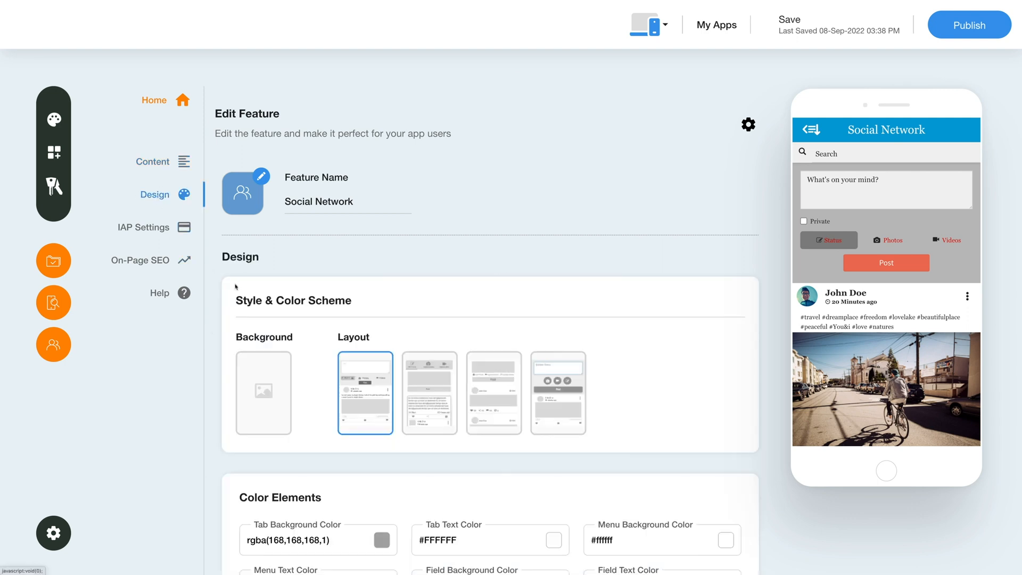
scroll(down, 3)
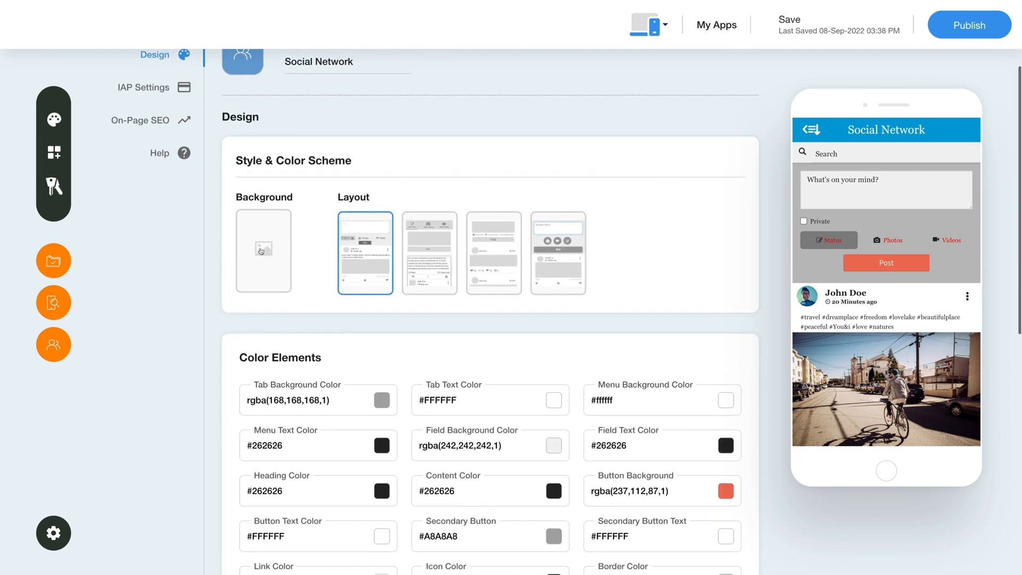
click(263, 251)
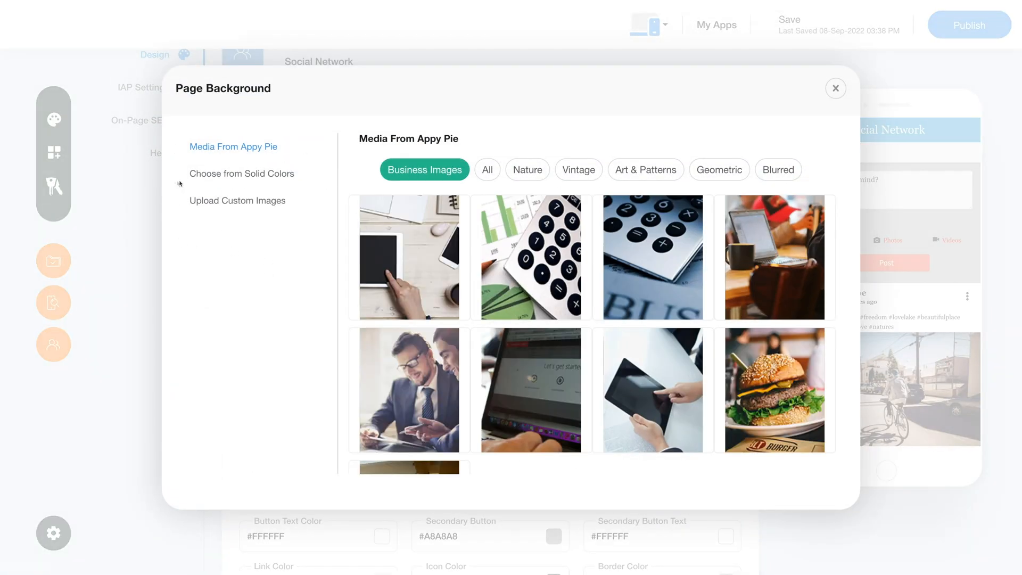
click(238, 200)
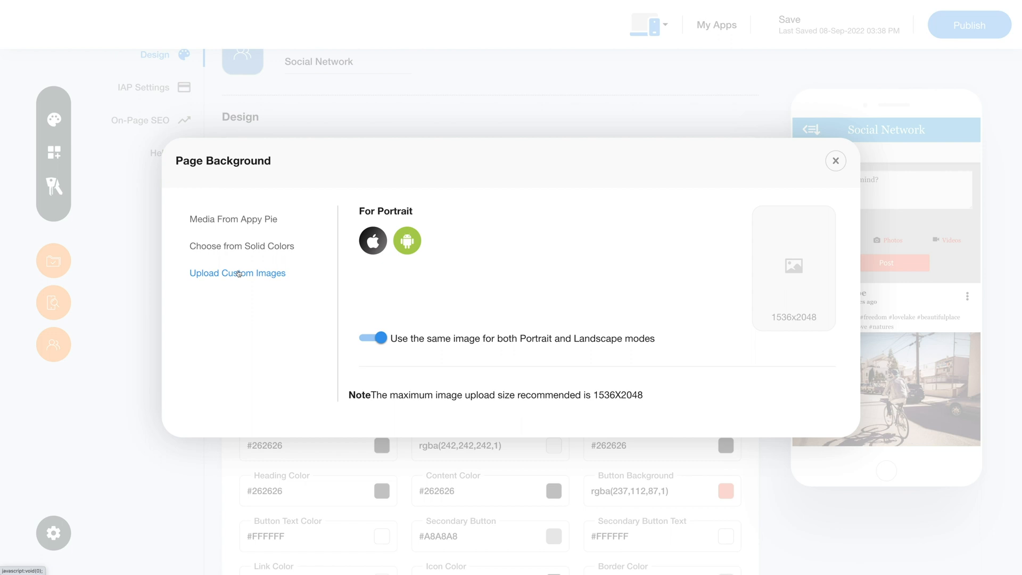
mouse_move(421, 233)
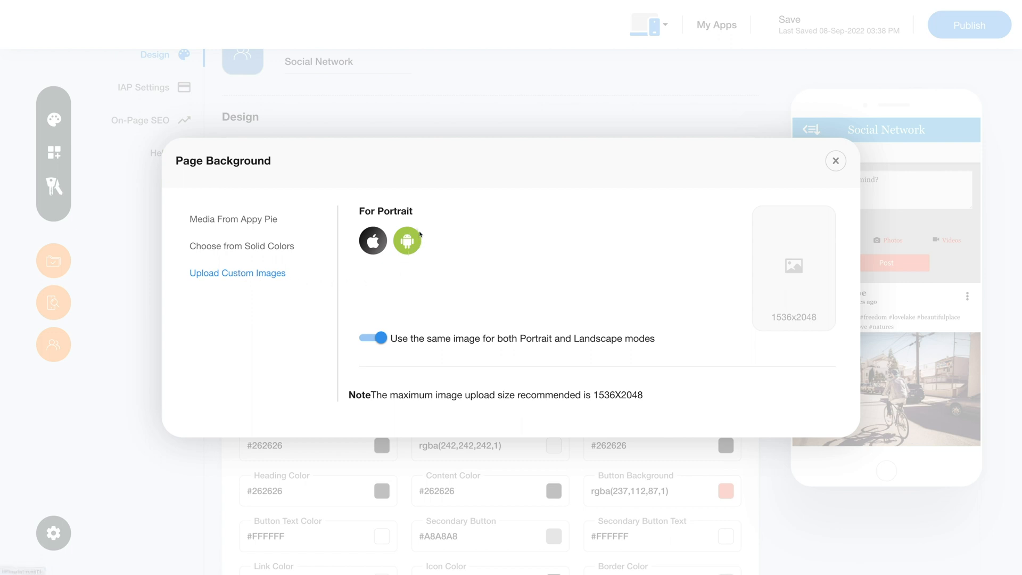
mouse_move(826, 169)
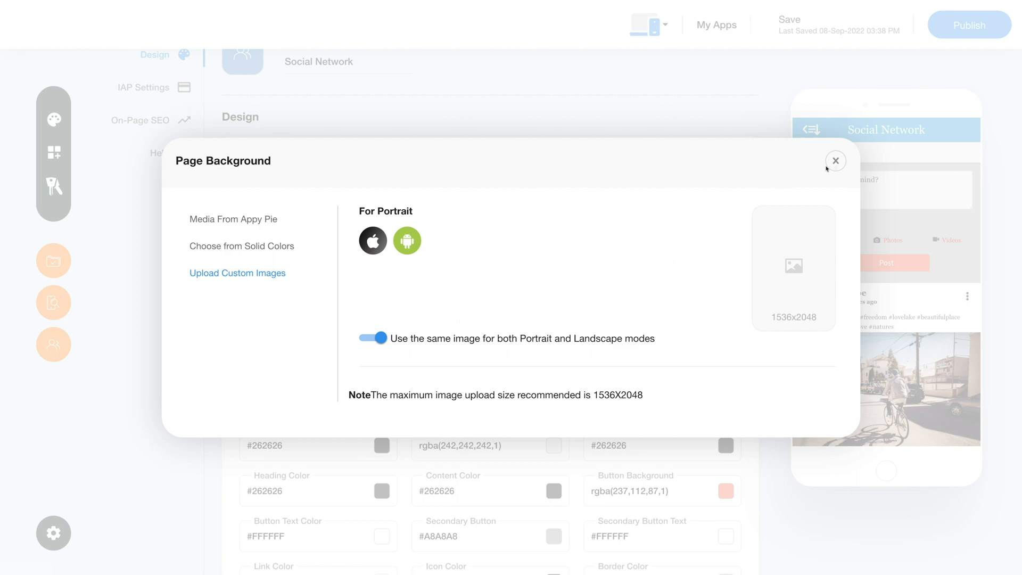
click(835, 160)
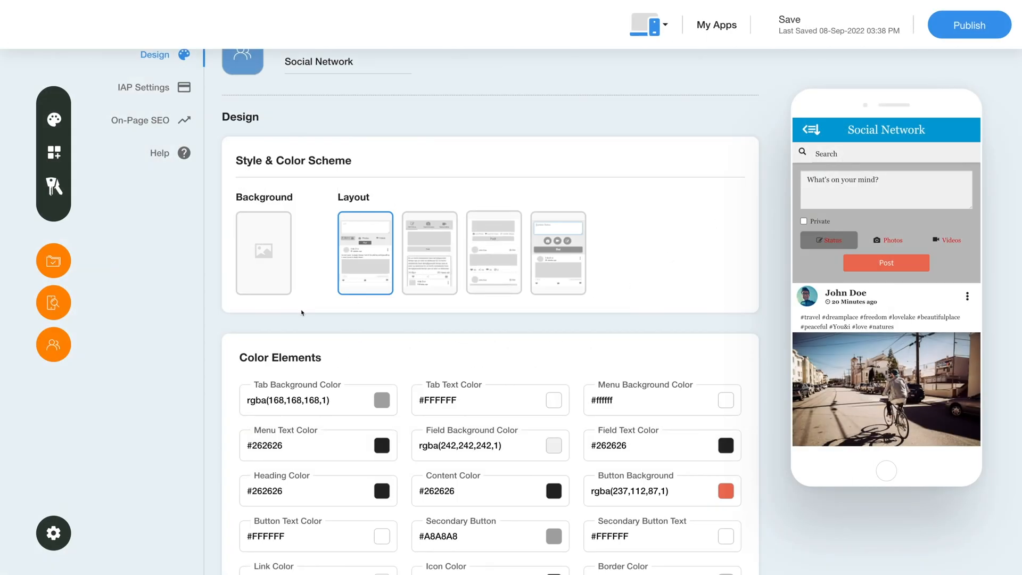
mouse_move(415, 333)
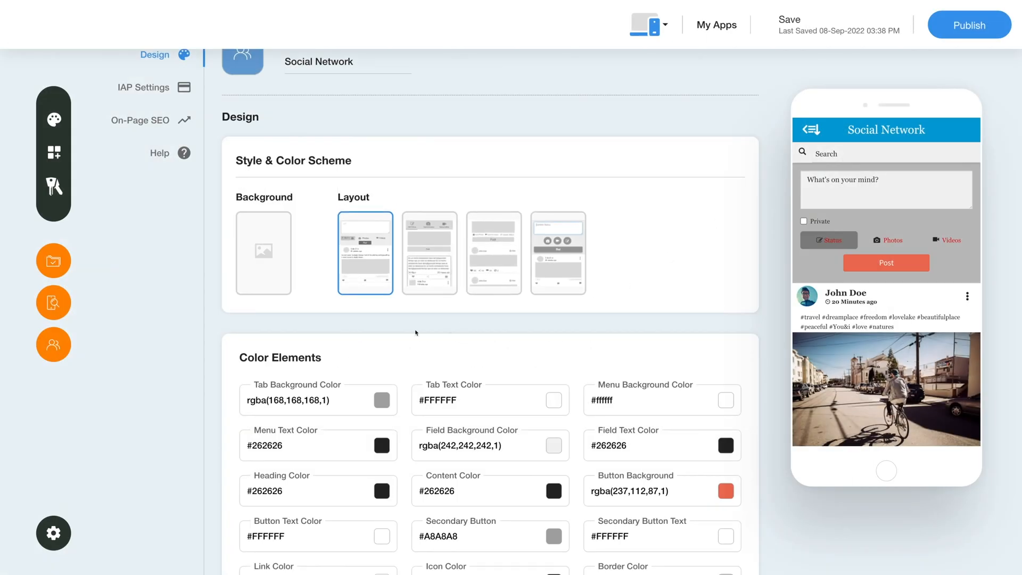
- Toggle Post Videos off and back on, leaving video posting enabled
scroll(down, 3)
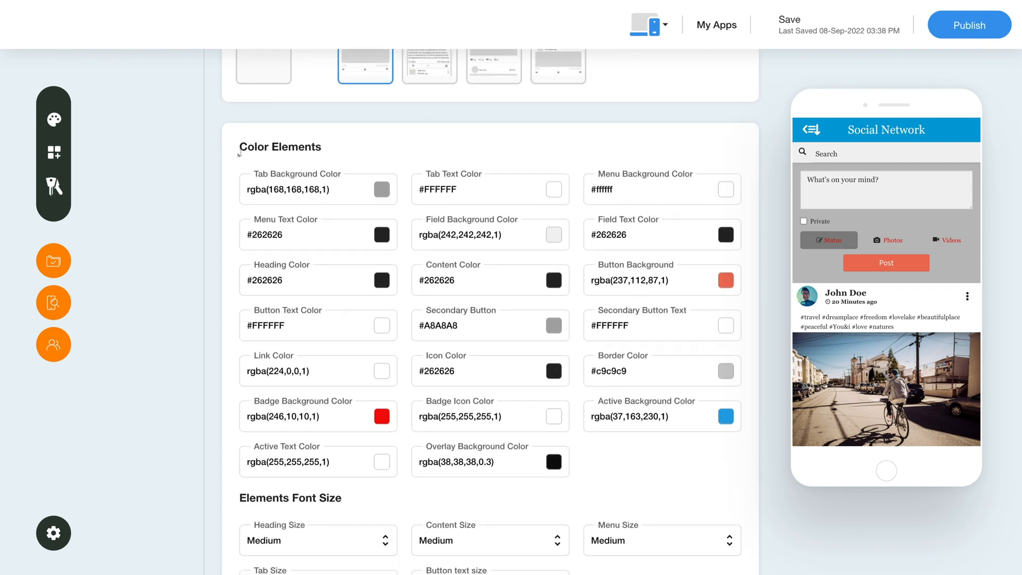
scroll(down, 3)
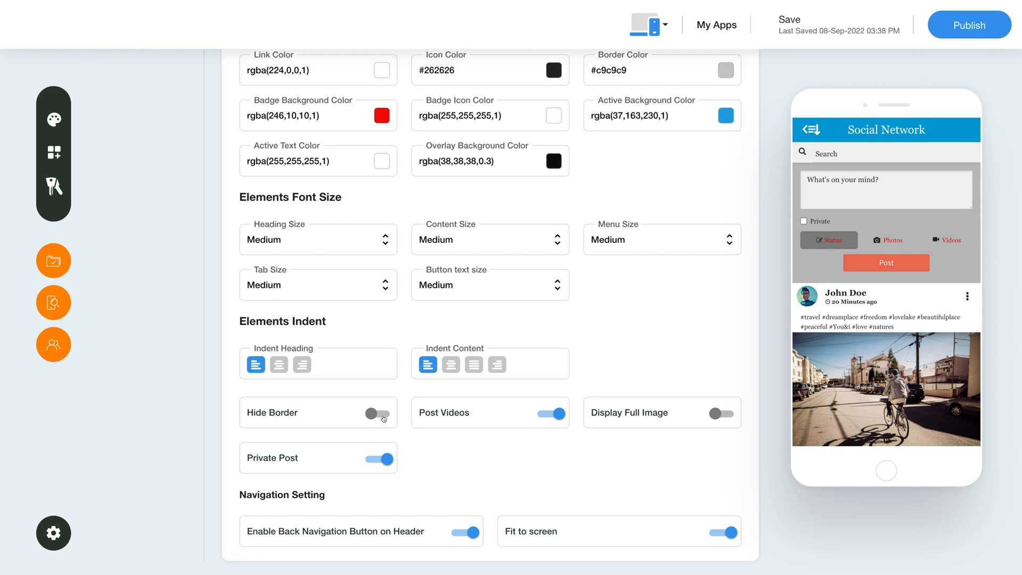
click(555, 413)
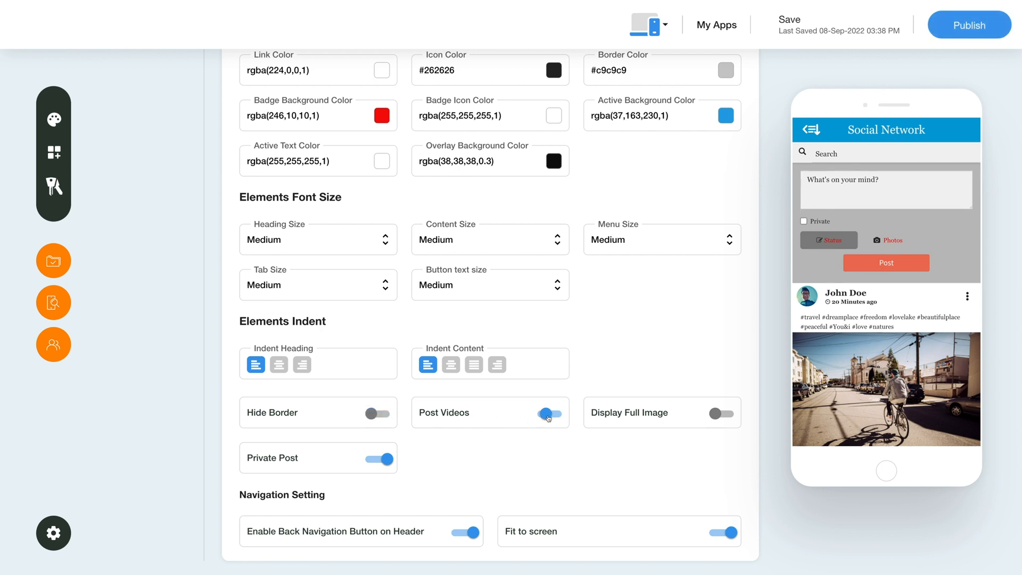
click(553, 413)
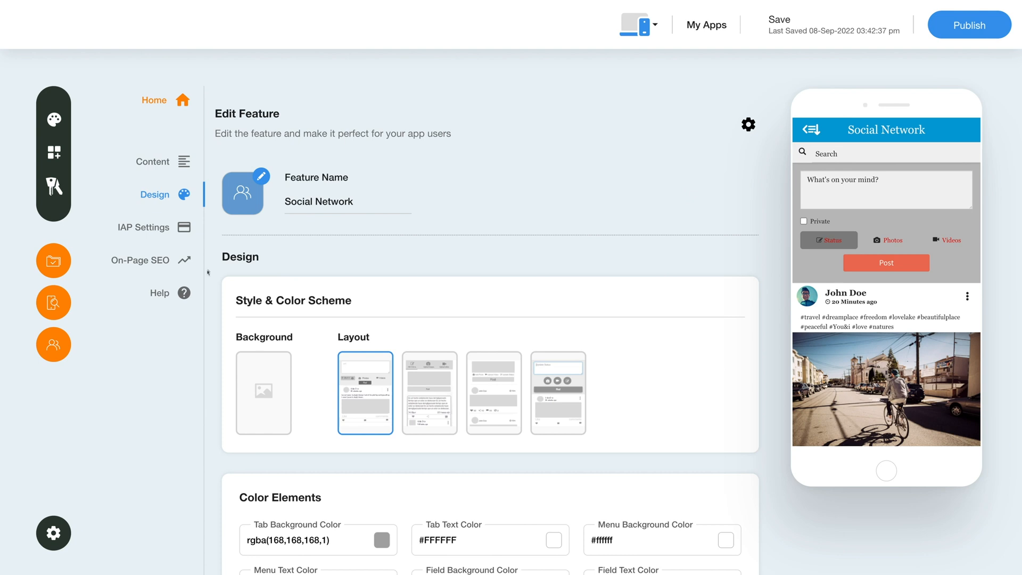
- View IAP Settings with Android and iOS credential fields, IAP still disabled
click(144, 227)
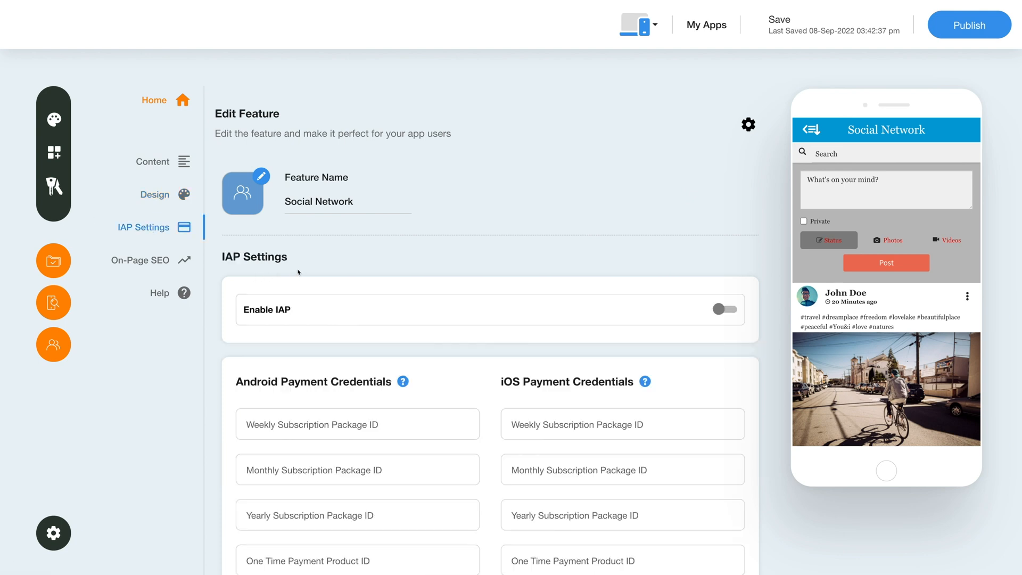
mouse_move(725, 316)
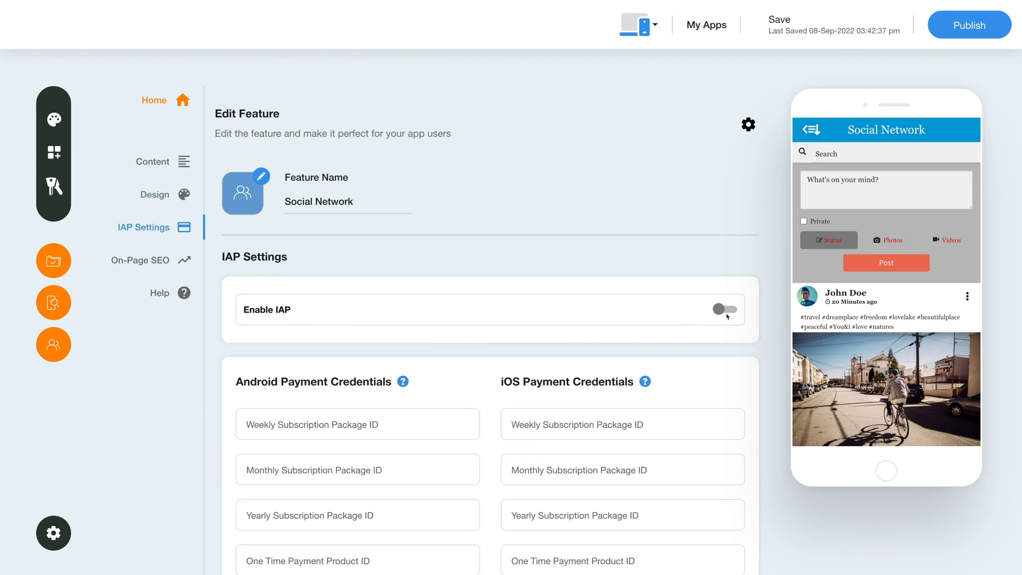
scroll(down, 3)
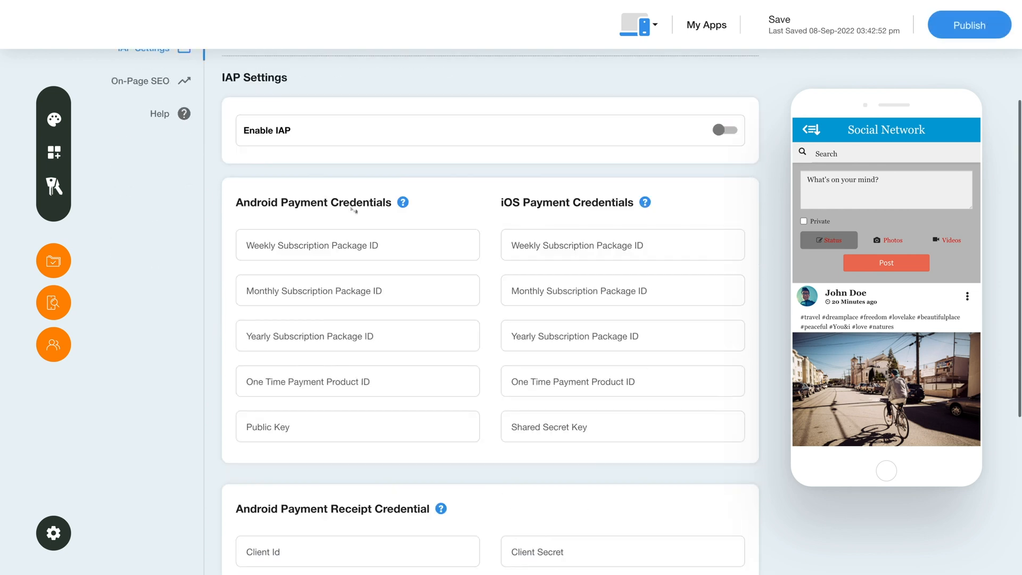
mouse_move(611, 216)
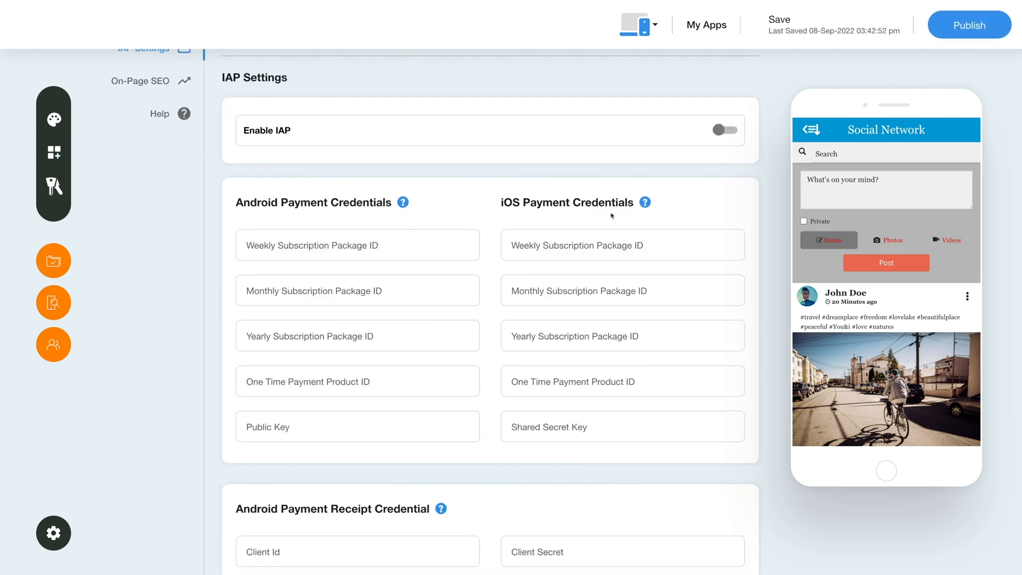
mouse_move(489, 249)
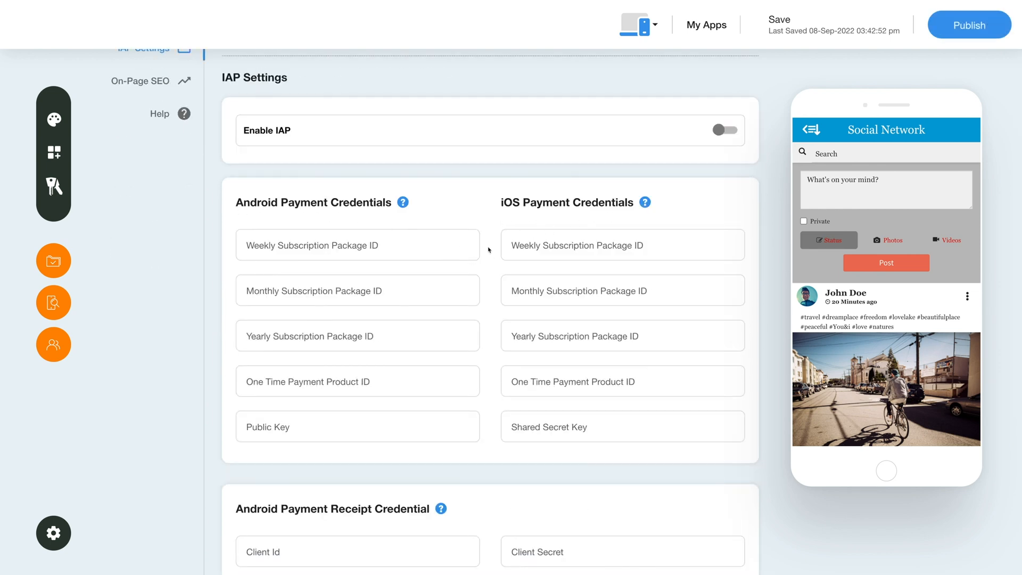
mouse_move(405, 202)
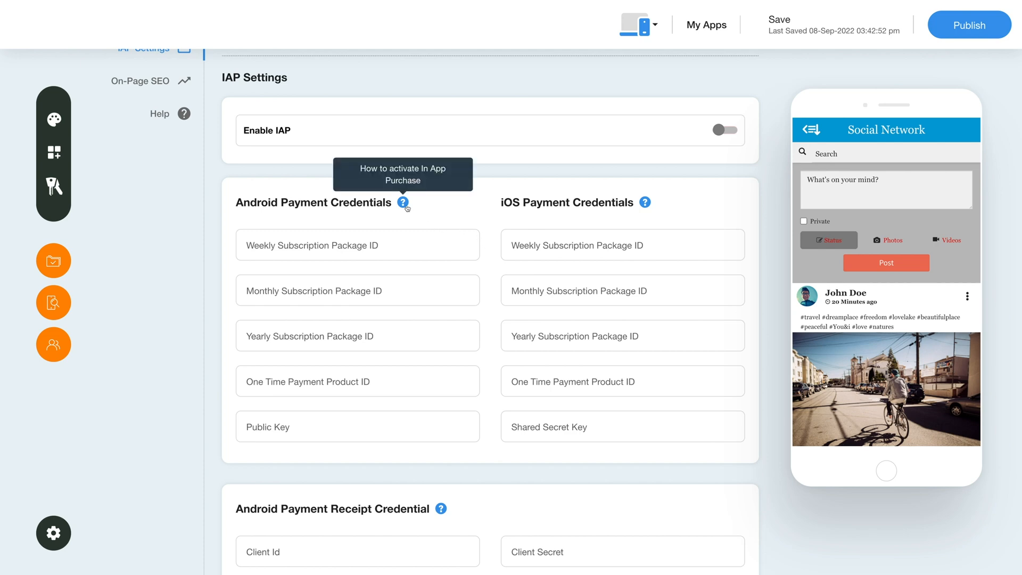
scroll(down, 3)
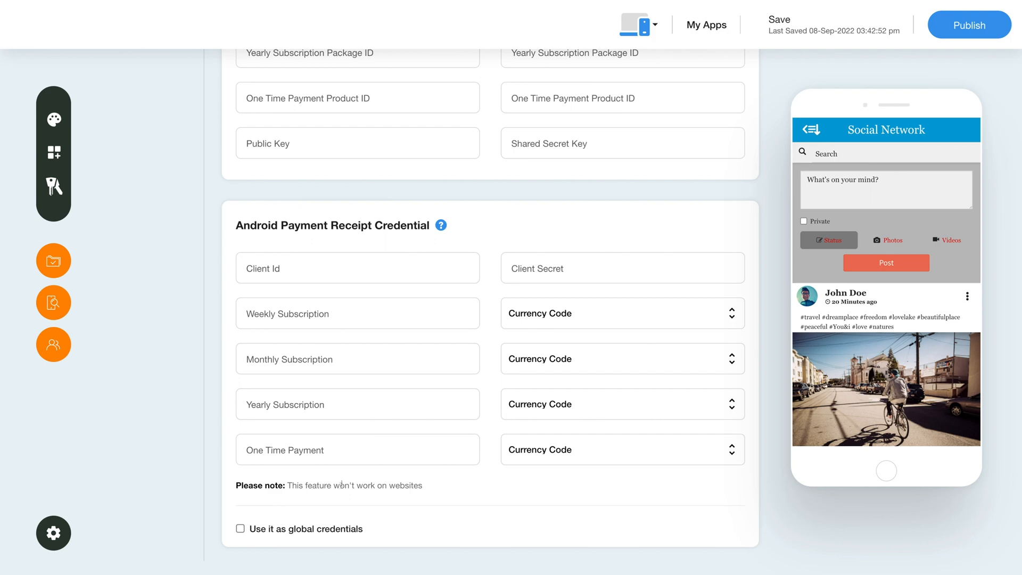
mouse_move(364, 543)
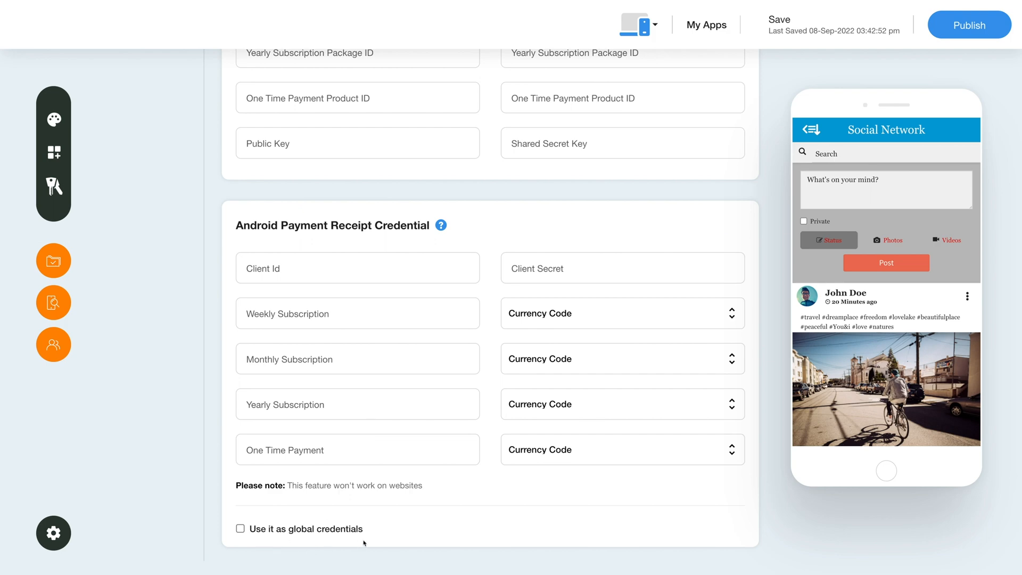
mouse_move(230, 489)
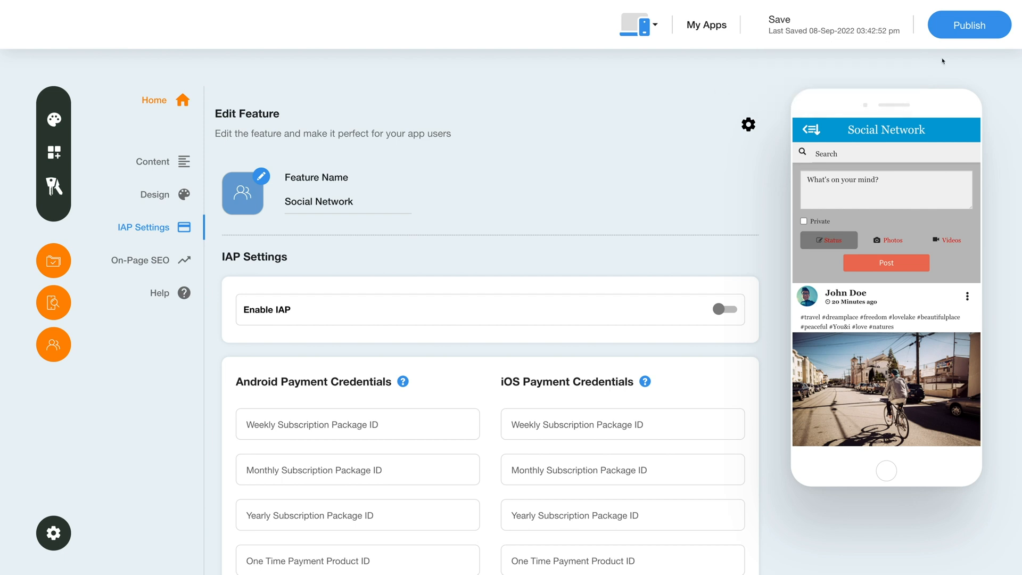
mouse_move(868, 68)
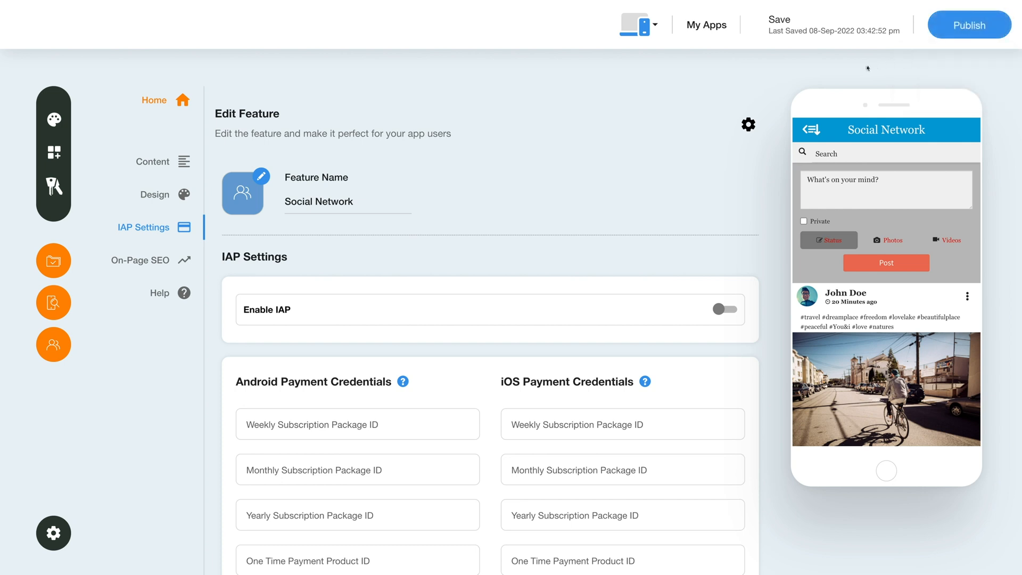